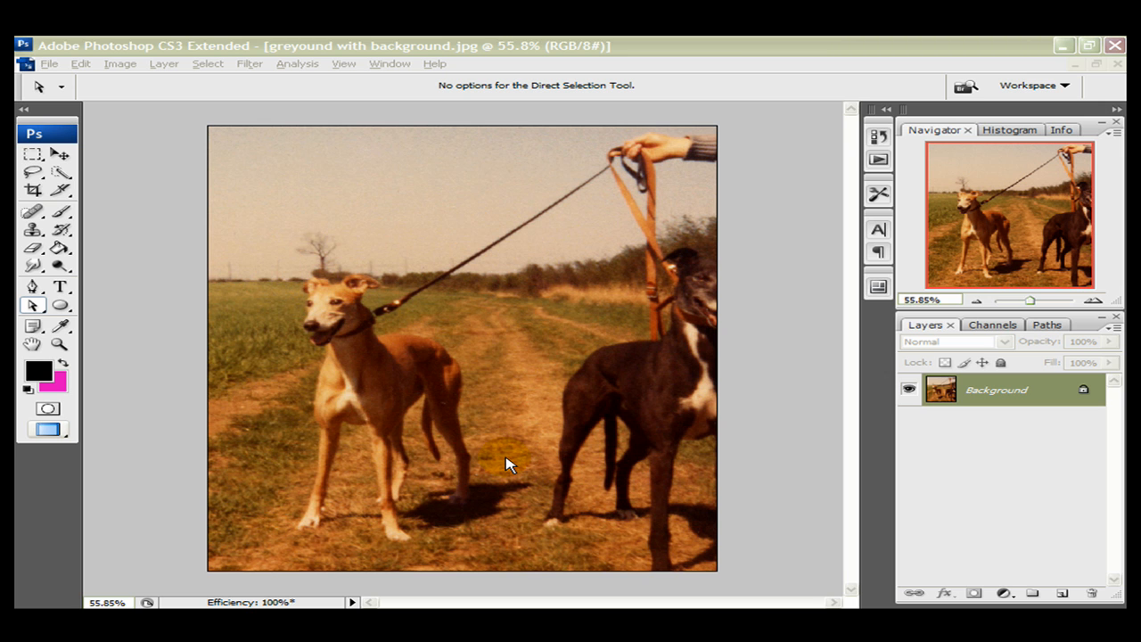
pyautogui.moveTo(310, 579)
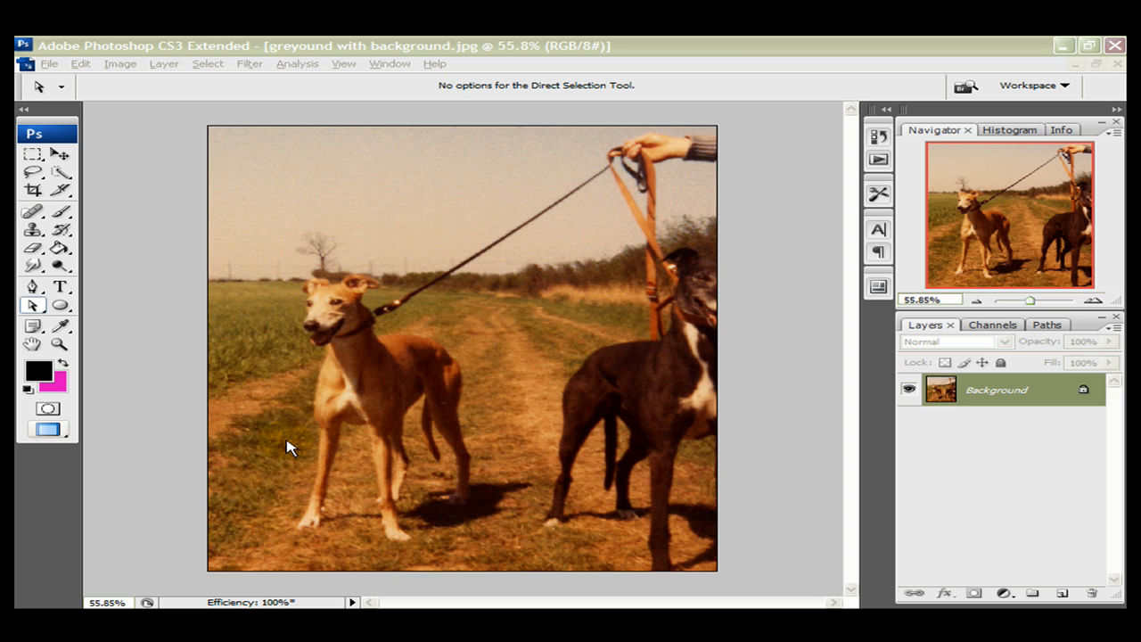
pyautogui.moveTo(390, 385)
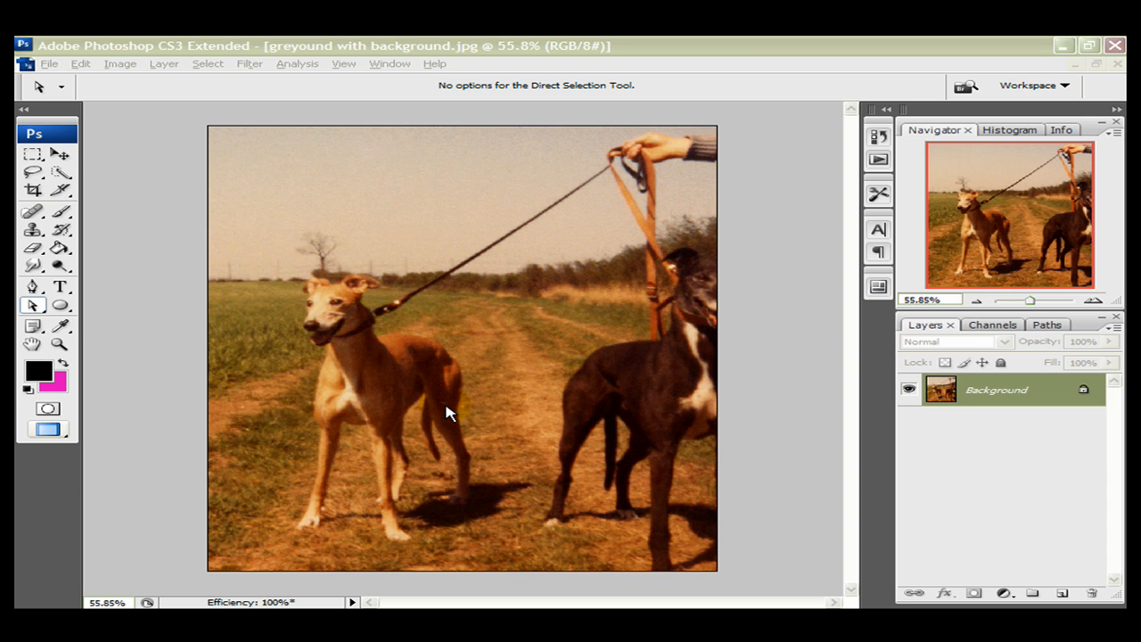
pyautogui.moveTo(402, 369)
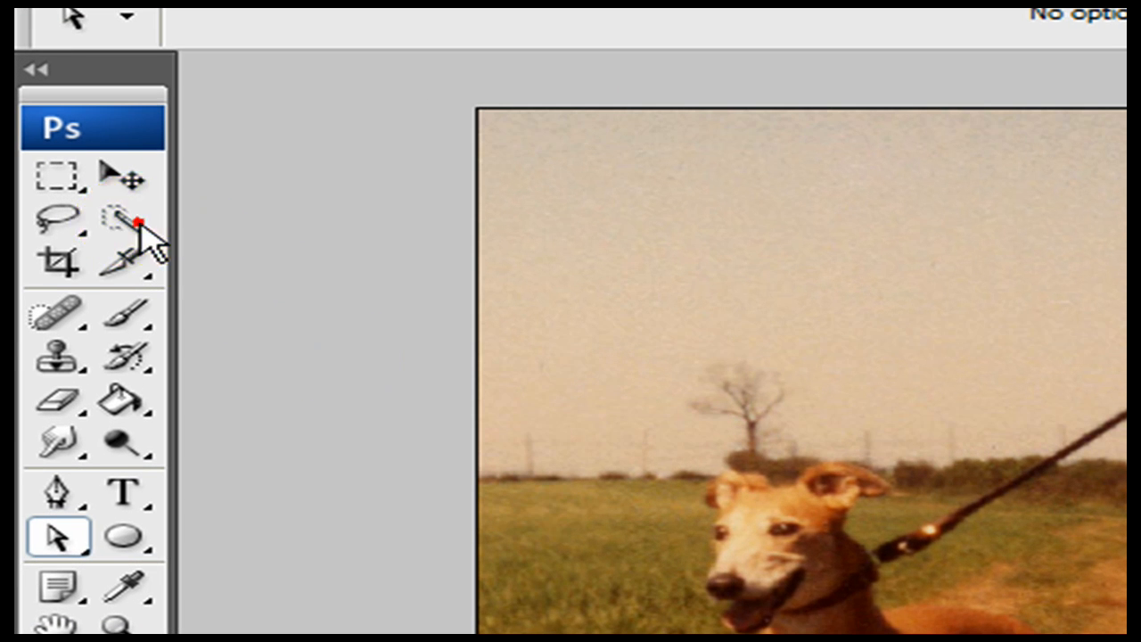
# Choose the Quick Selection Tool and check its 5 px hard brush in the Brush picker
pyautogui.click(127, 221)
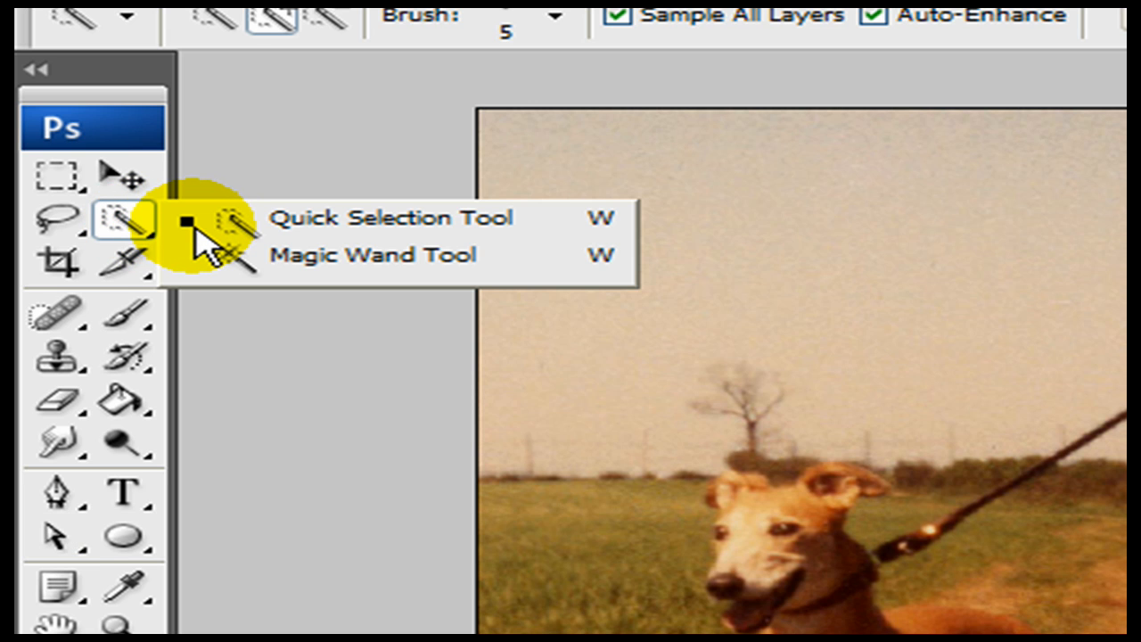
pyautogui.moveTo(286, 232)
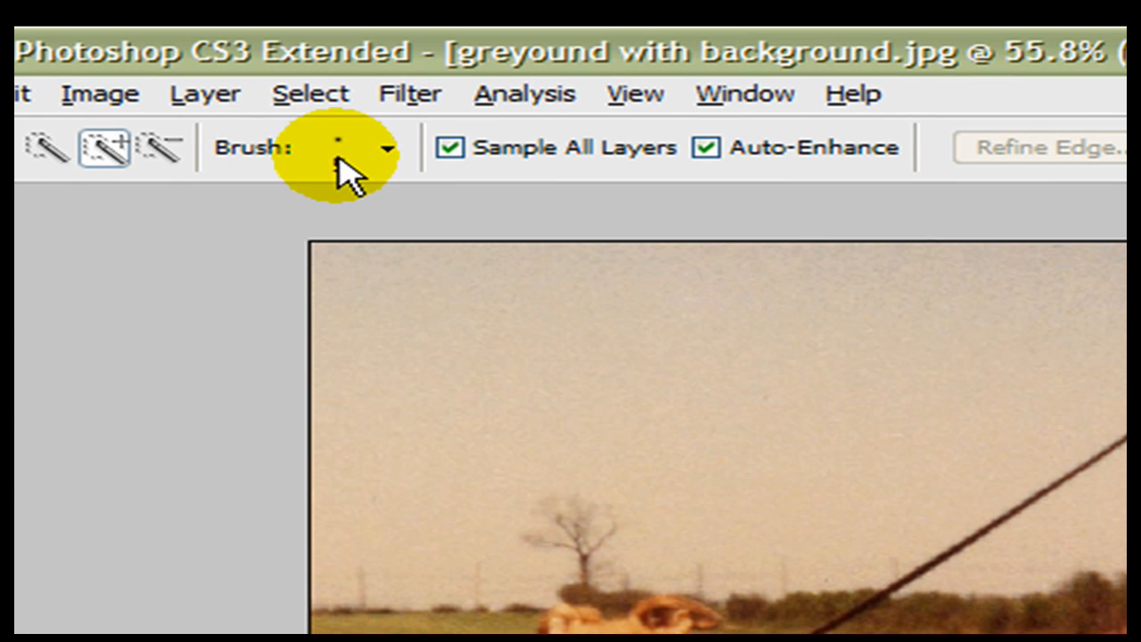
pyautogui.click(386, 148)
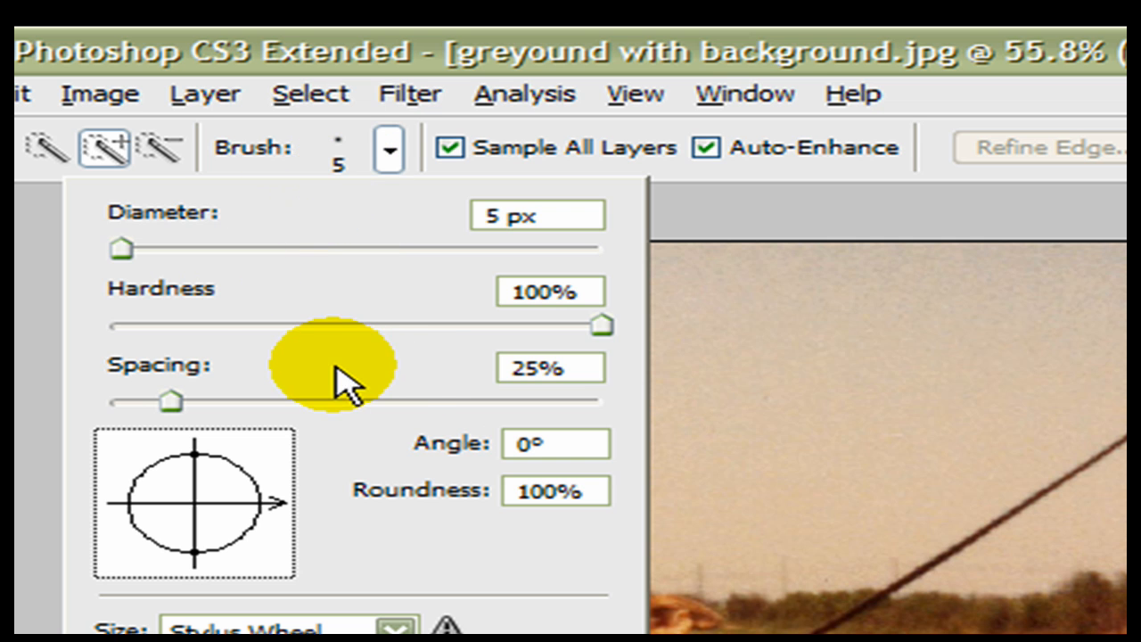
pyautogui.moveTo(823, 247)
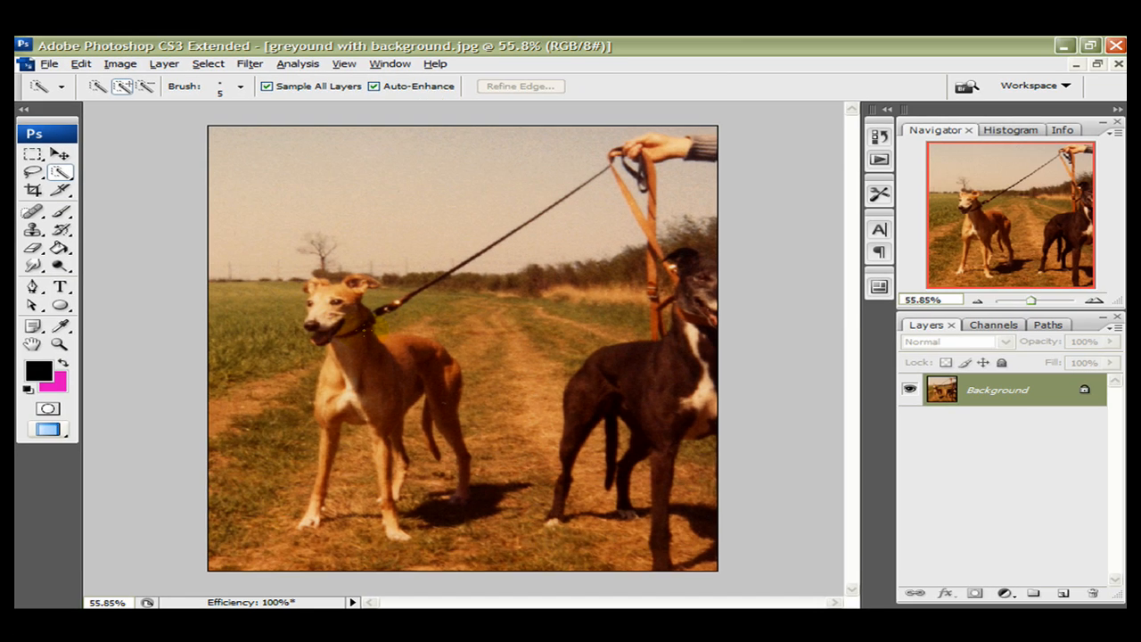
# Convert the locked Background into an editable layer named Layer 0
pyautogui.click(695, 392)
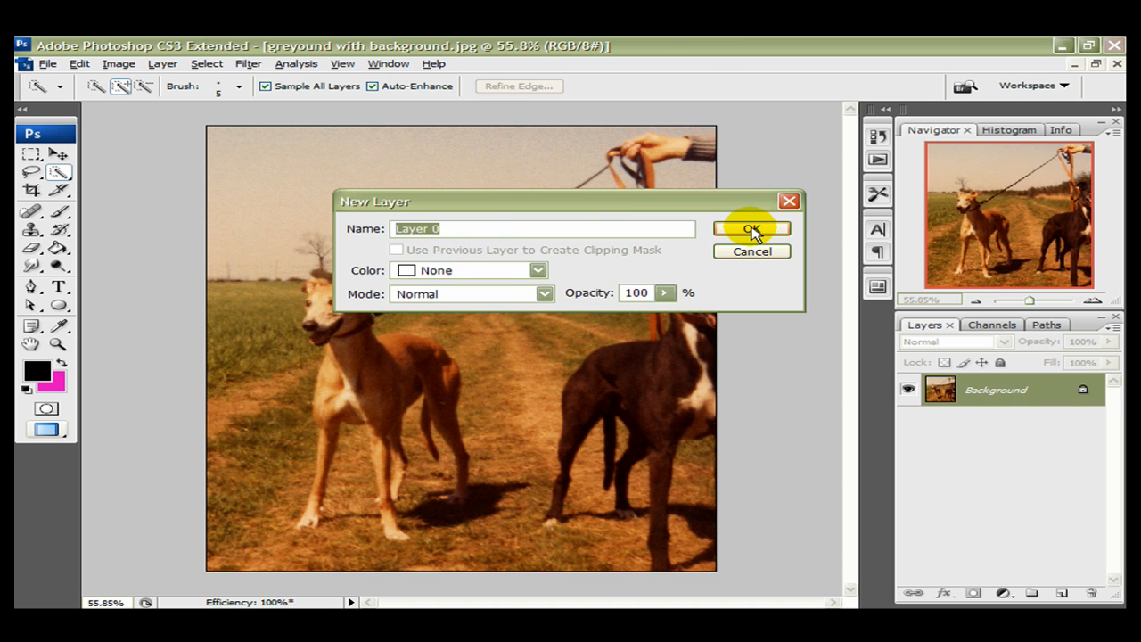
pyautogui.click(752, 229)
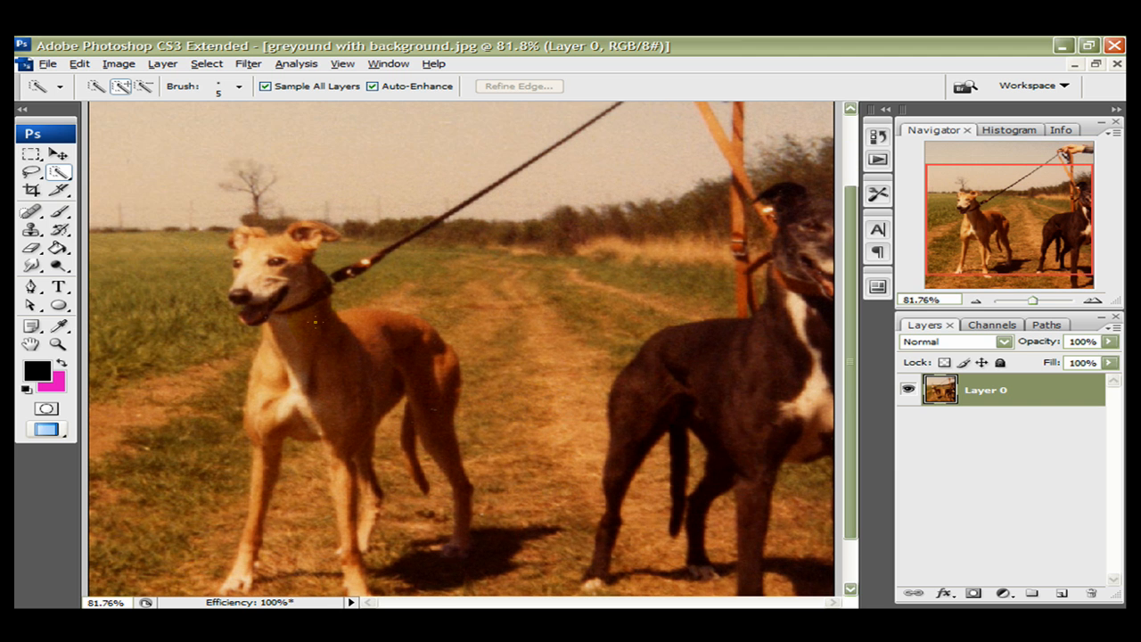
# Brush over the tan greyhound's head to start a selection around it
pyautogui.click(240, 245)
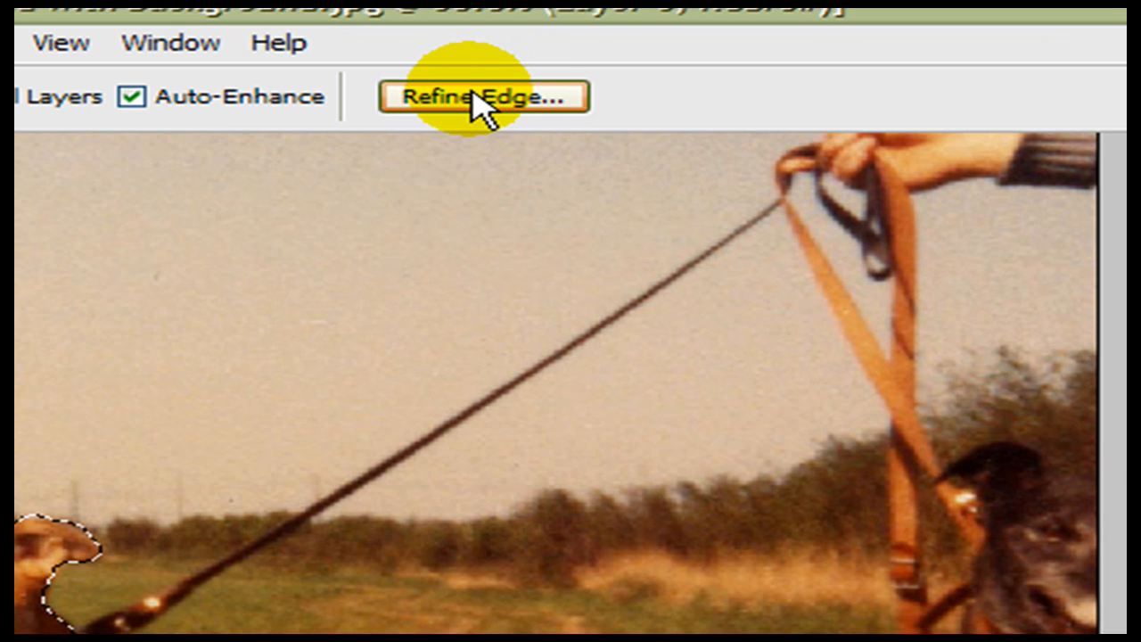
# In Refine Edge, try preview modes, expand and contrast, reset to Default, then set Smooth 15 and Feather 0.8 px
pyautogui.click(479, 96)
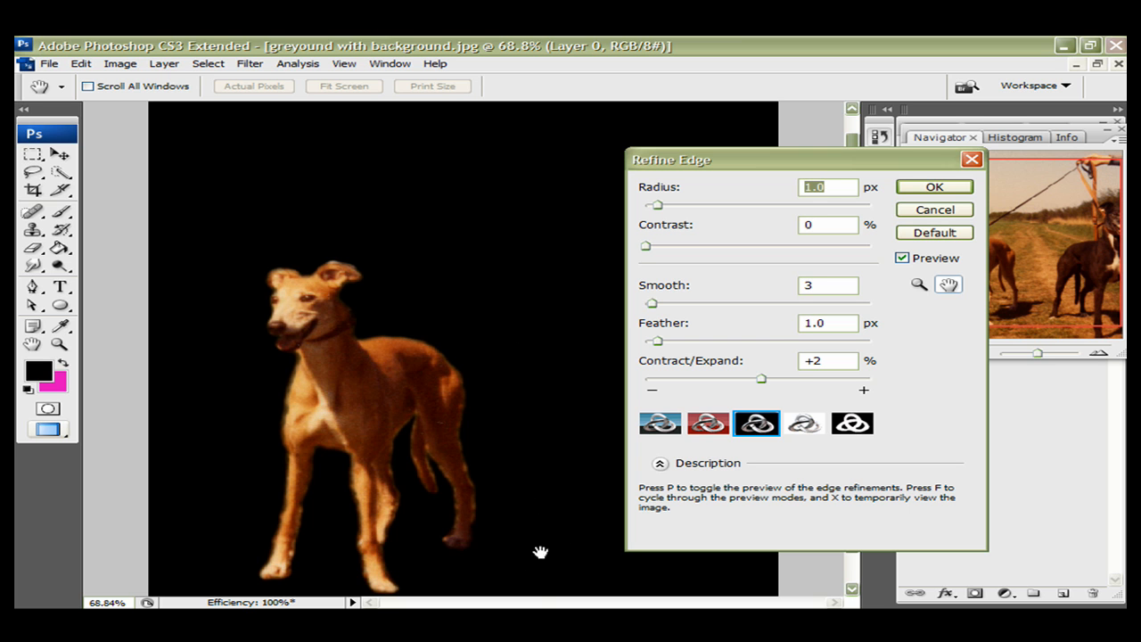
pyautogui.moveTo(537, 576)
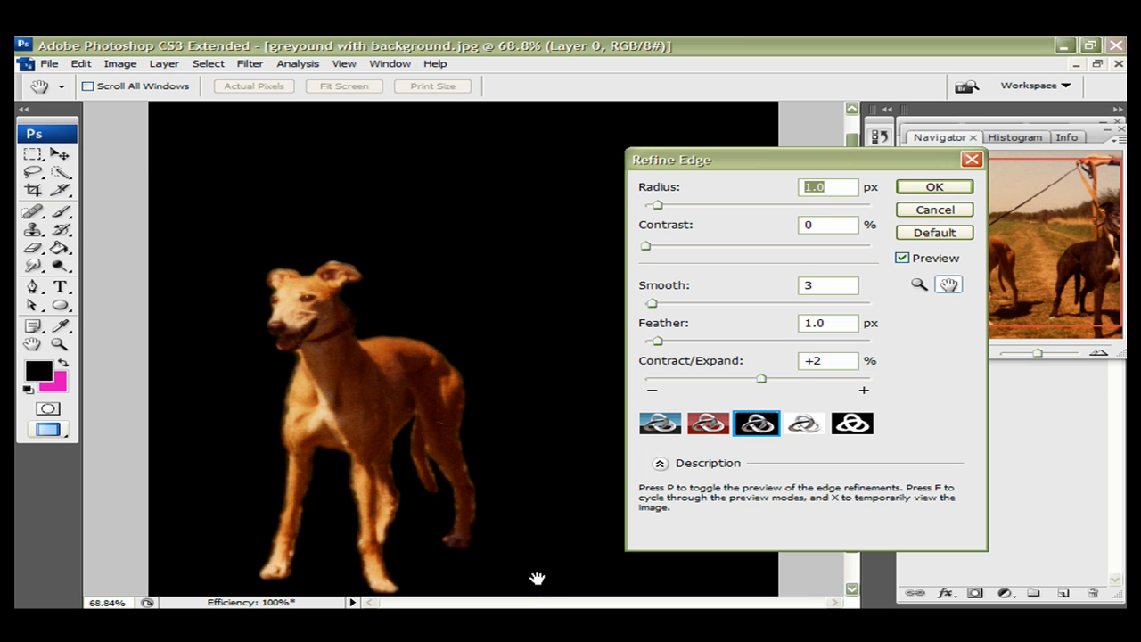
pyautogui.moveTo(501, 486)
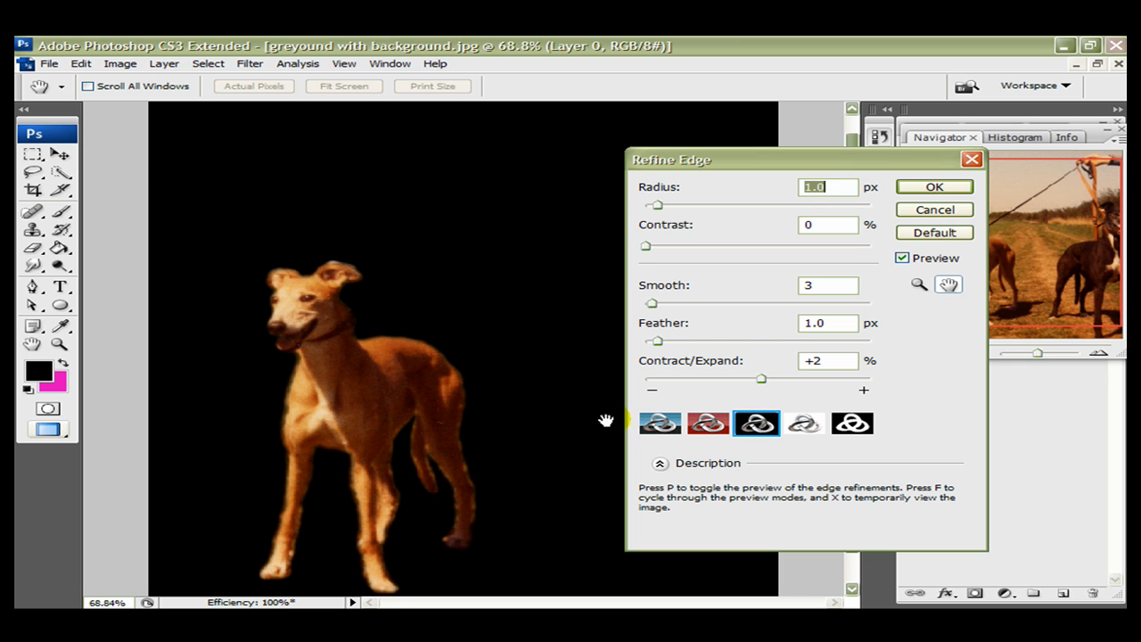
pyautogui.click(660, 424)
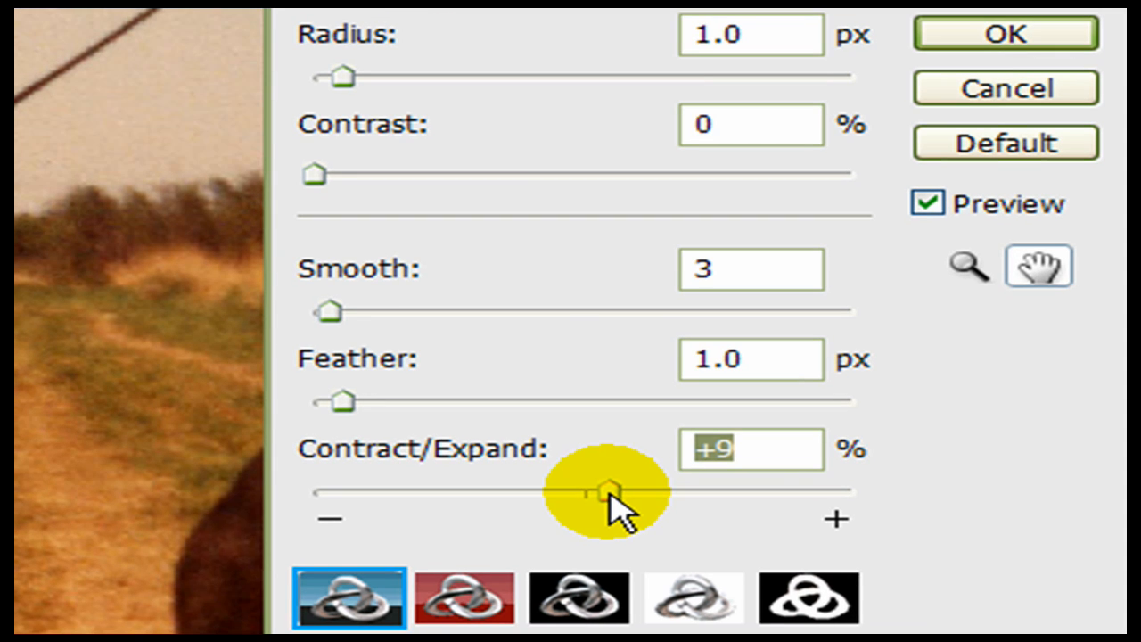
pyautogui.moveTo(330, 183)
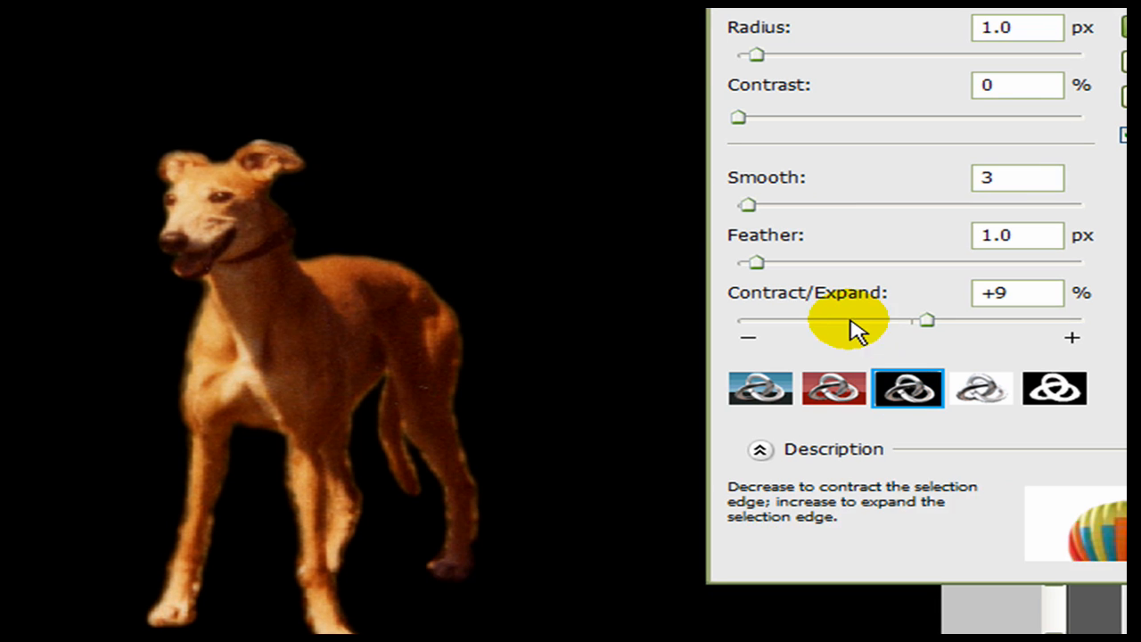
pyautogui.moveTo(880, 284)
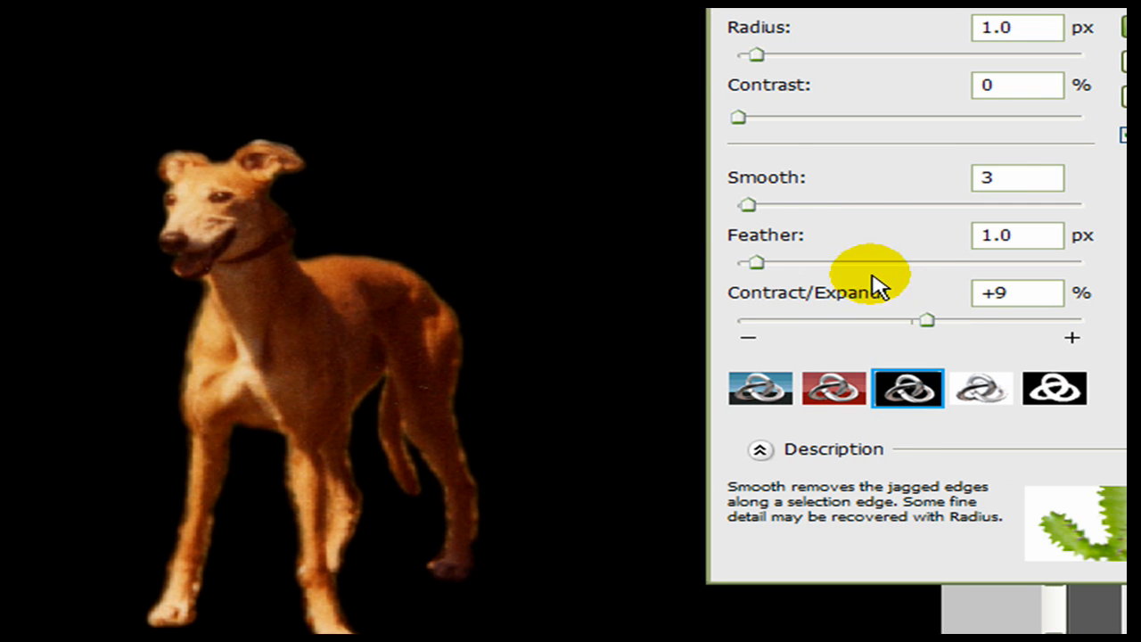
pyautogui.moveTo(927, 319); pyautogui.dragTo(948, 320)
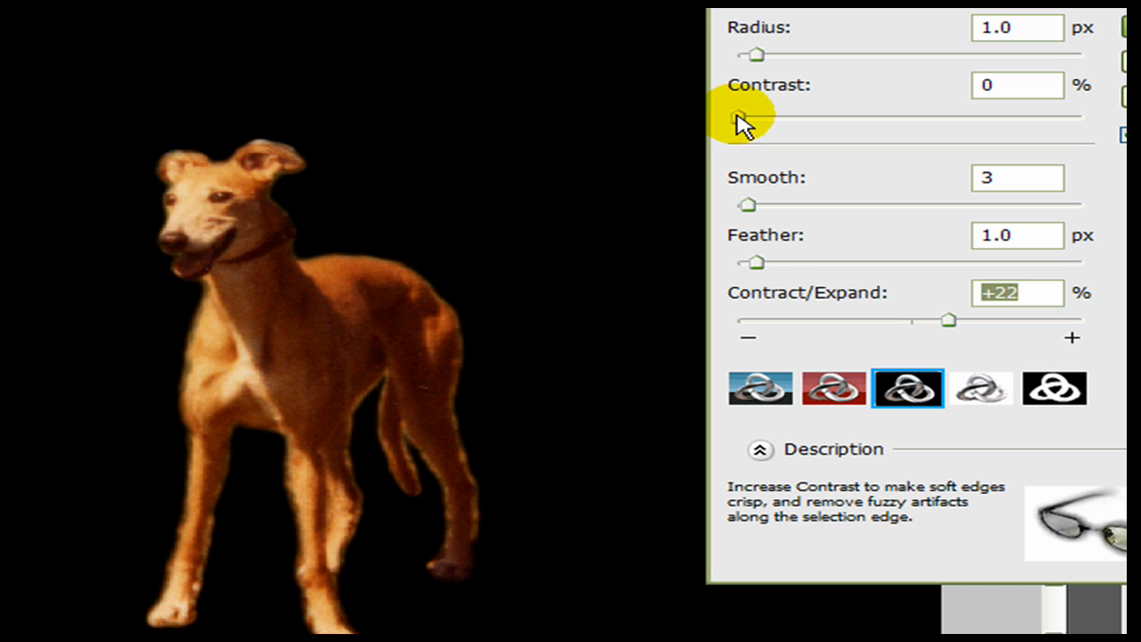
pyautogui.moveTo(738, 117); pyautogui.dragTo(930, 117)
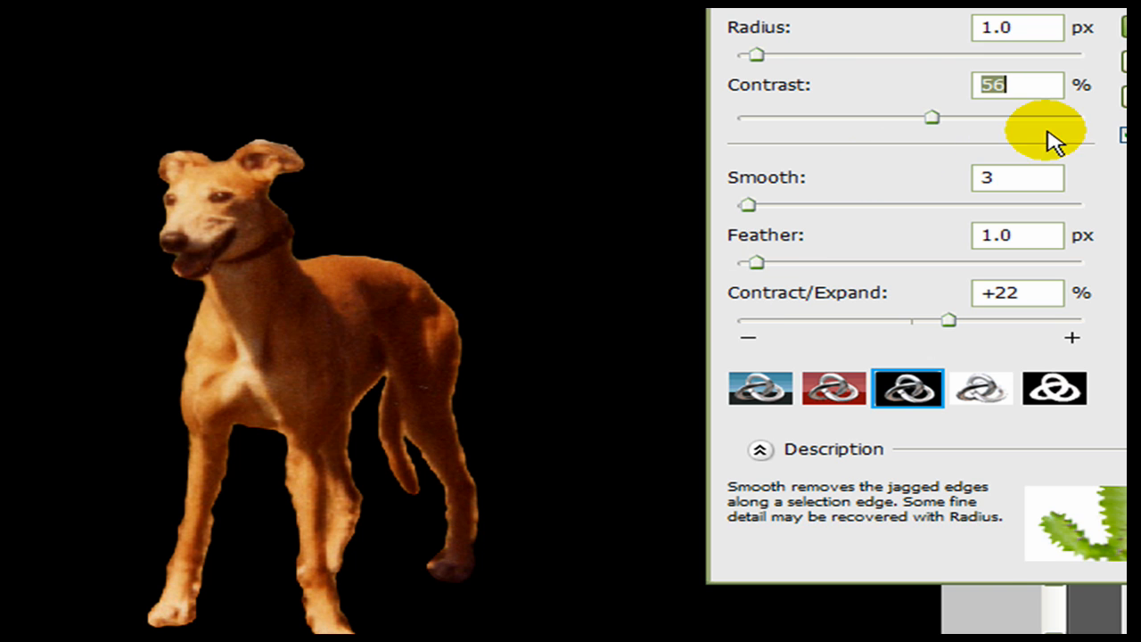
pyautogui.click(984, 405)
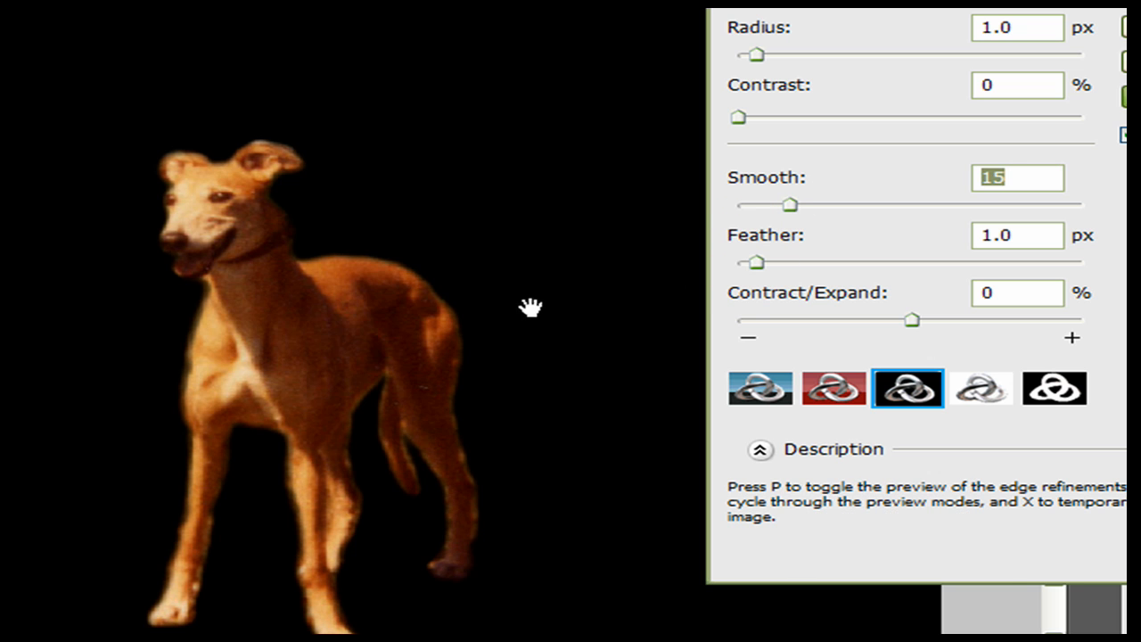
pyautogui.moveTo(421, 295)
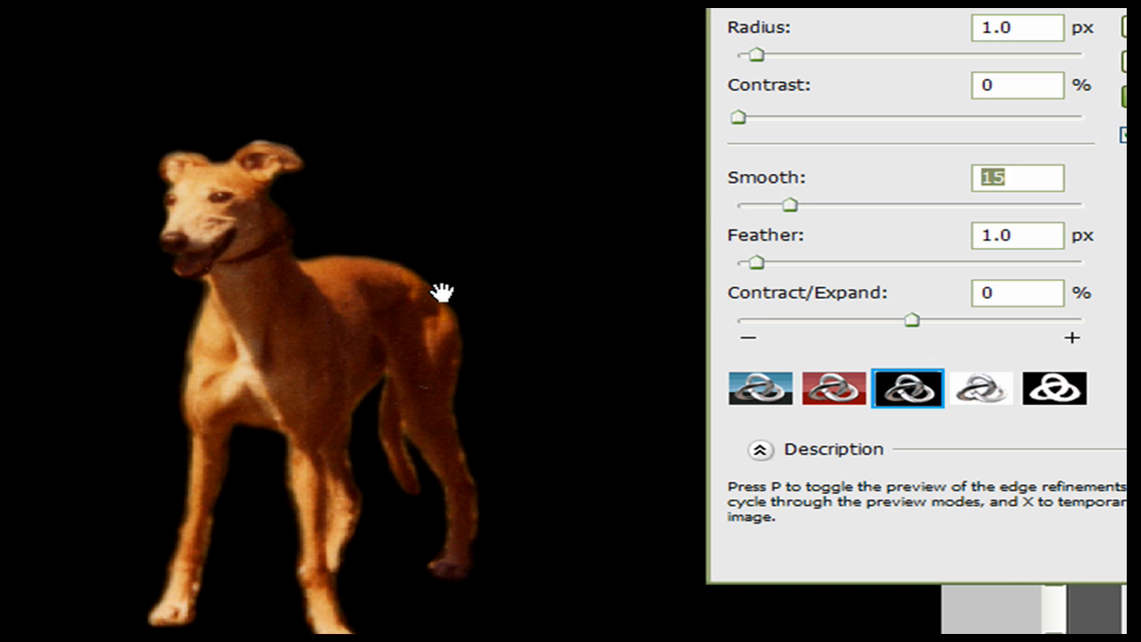
pyautogui.moveTo(756, 262); pyautogui.dragTo(745, 262)
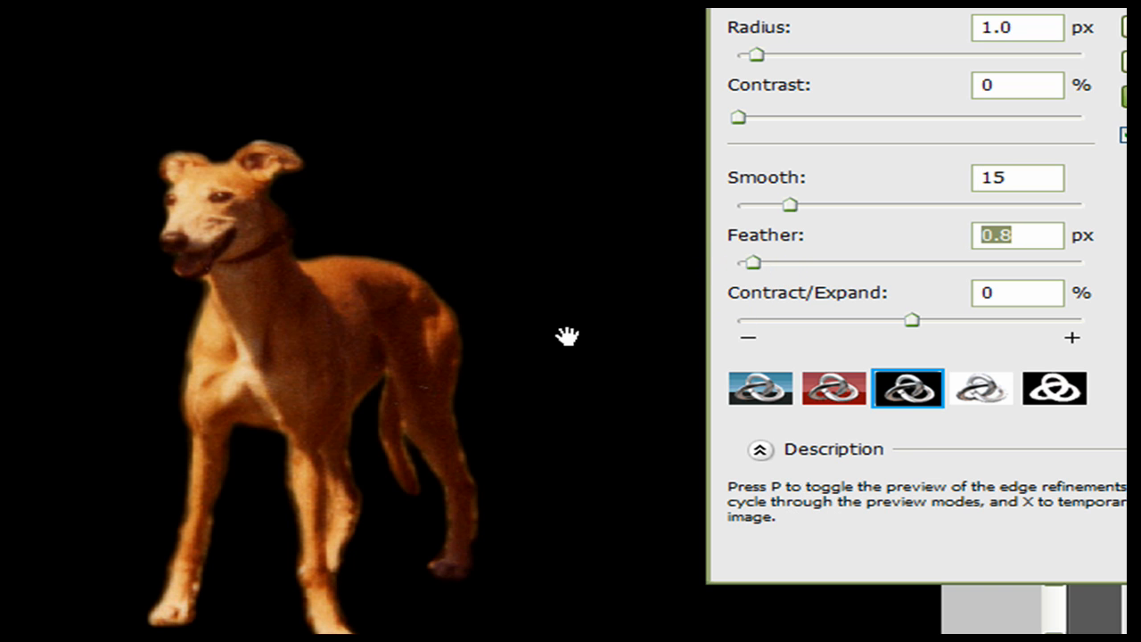
pyautogui.moveTo(486, 519)
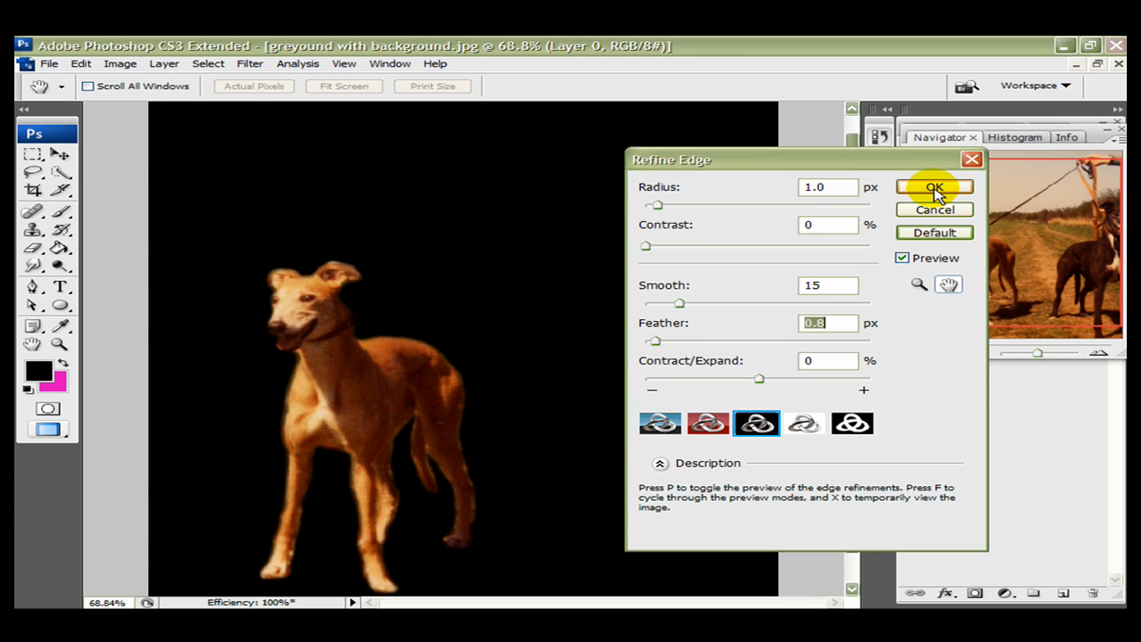
# Apply the refined edge, invert the selection and delete the background around the greyhound
pyautogui.click(935, 186)
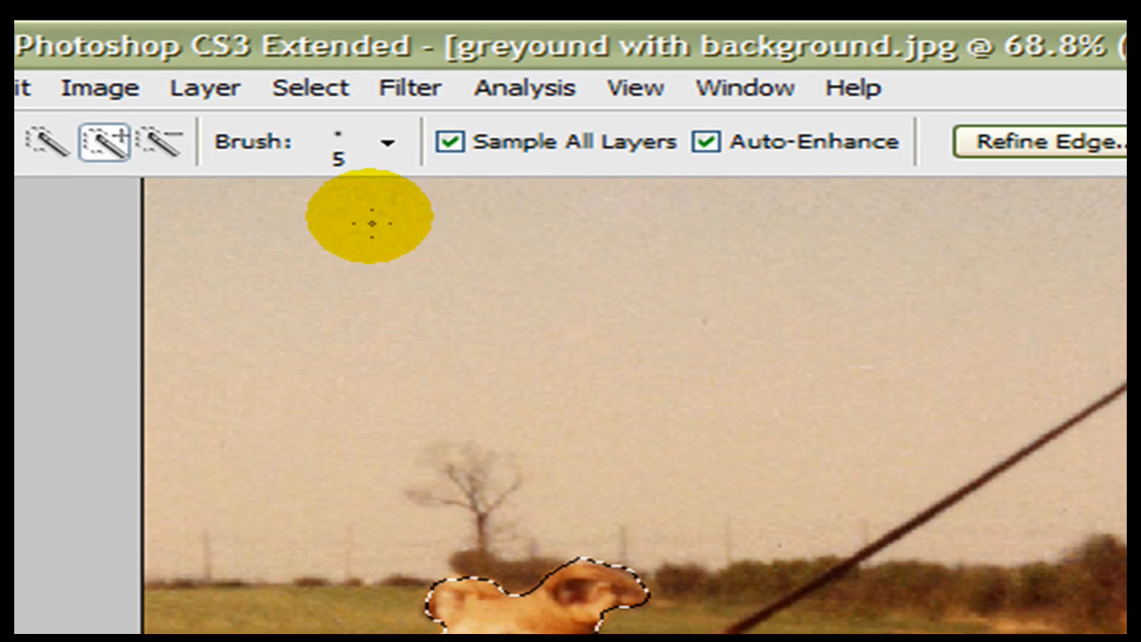
pyautogui.click(308, 89)
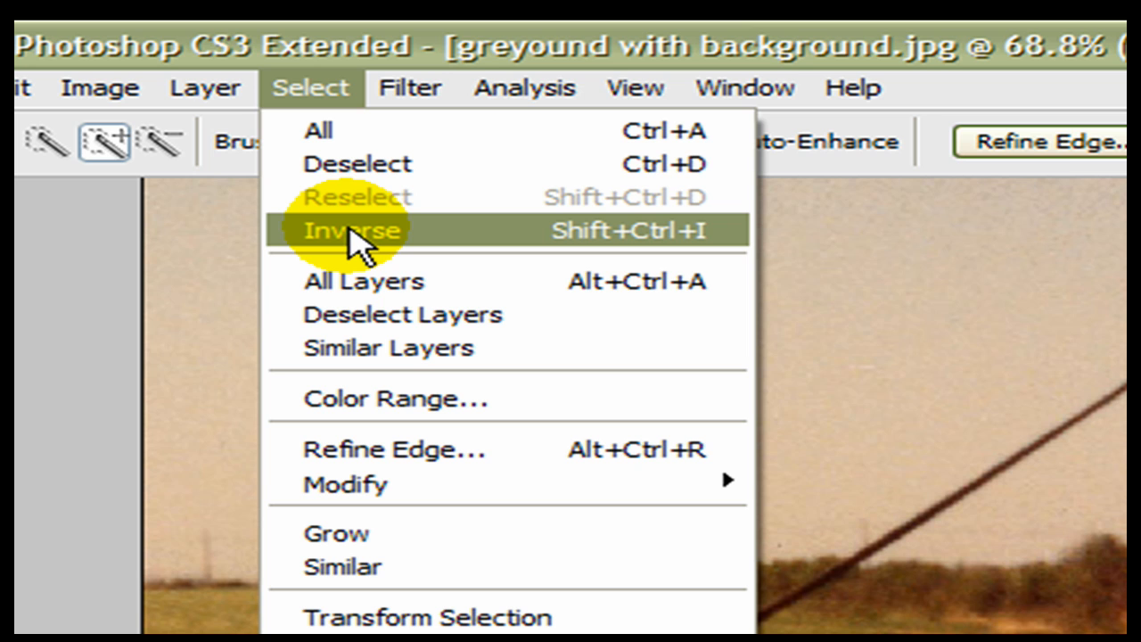
pyautogui.click(348, 230)
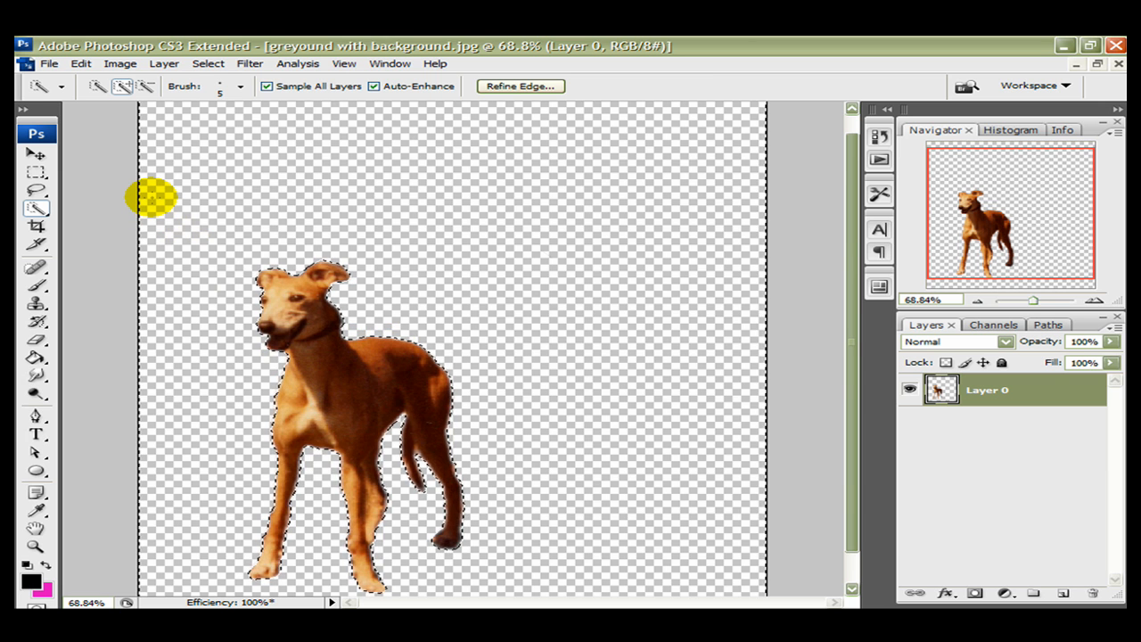
pyautogui.moveTo(290, 268)
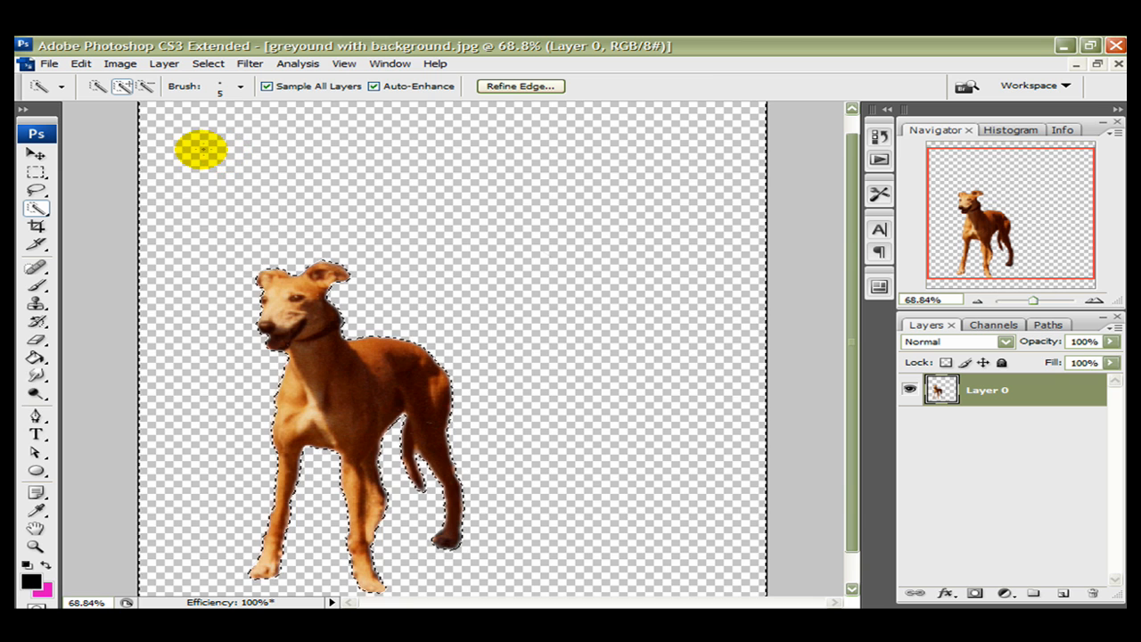
# Save the cutout as a new PSD named 'cut out greyhound'
pyautogui.moveTo(200, 150); pyautogui.dragTo(276, 325)
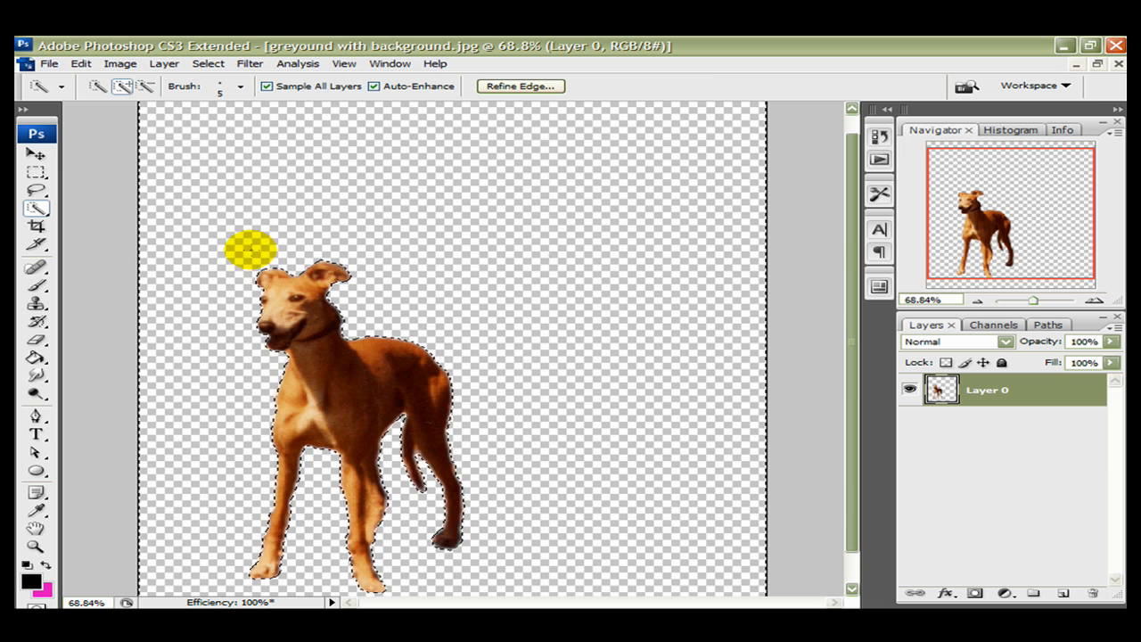
pyautogui.click(47, 63)
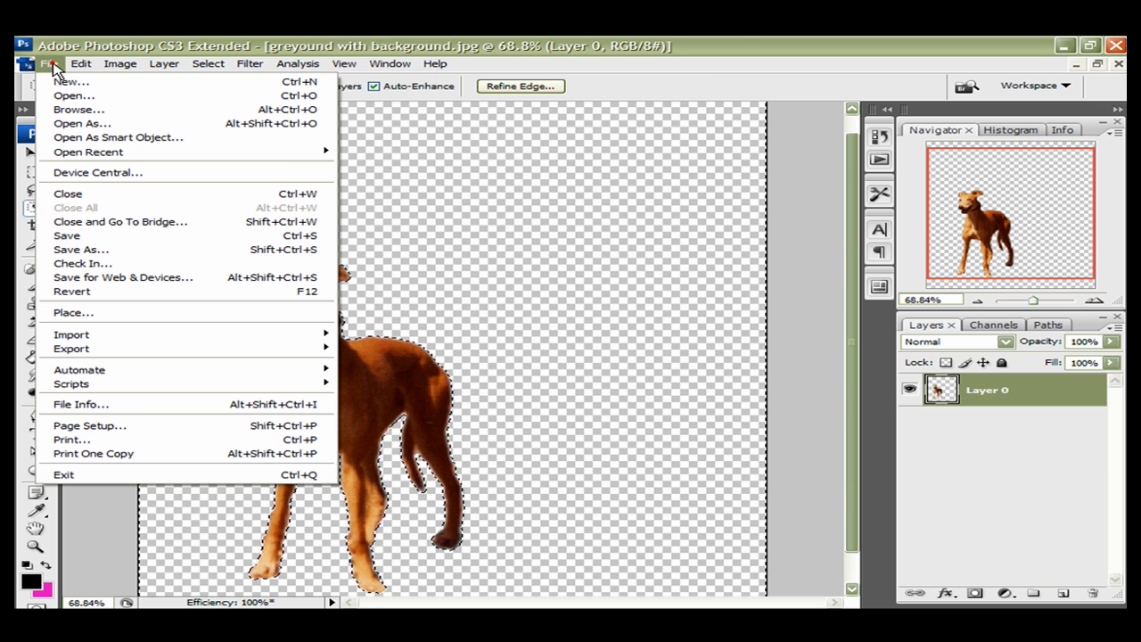
pyautogui.moveTo(81, 250)
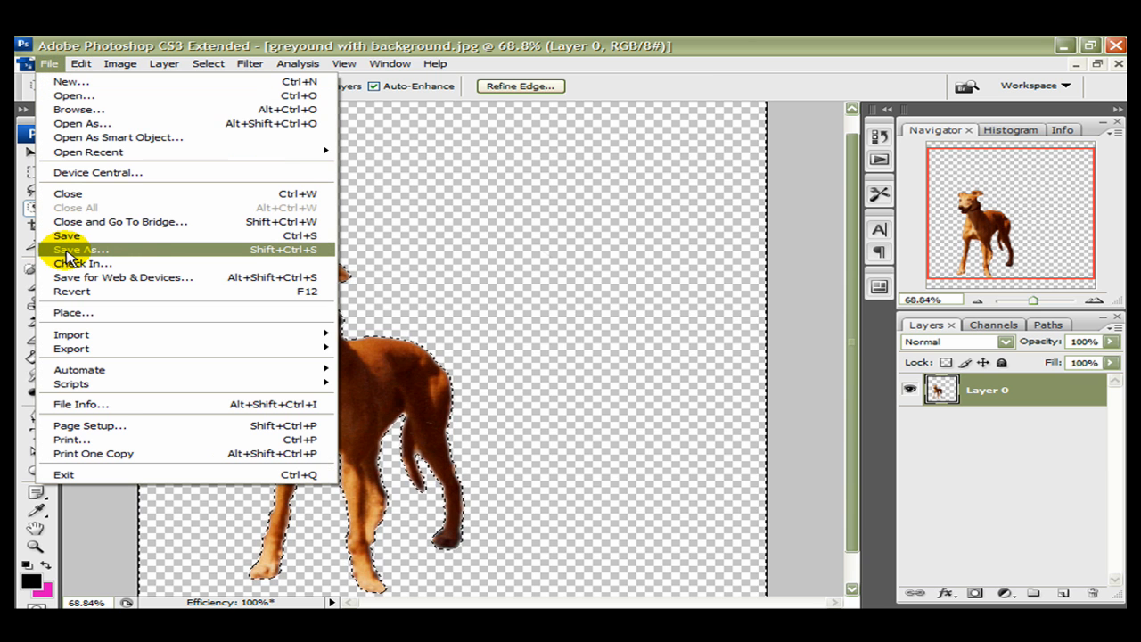
pyautogui.click(89, 250)
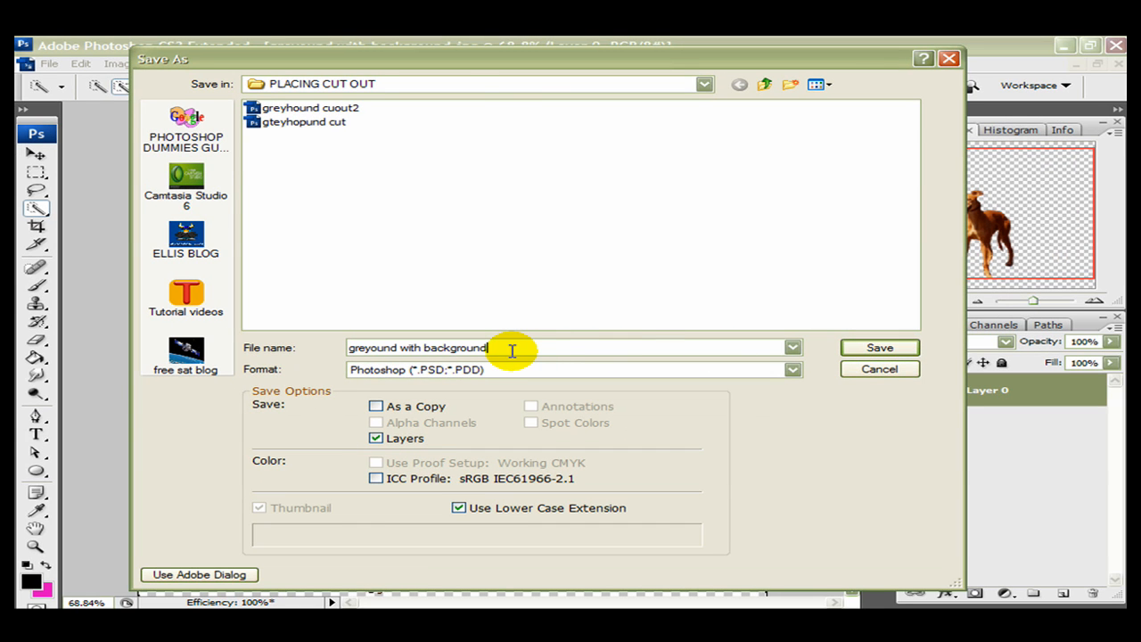
pyautogui.write('cut out greyhound')
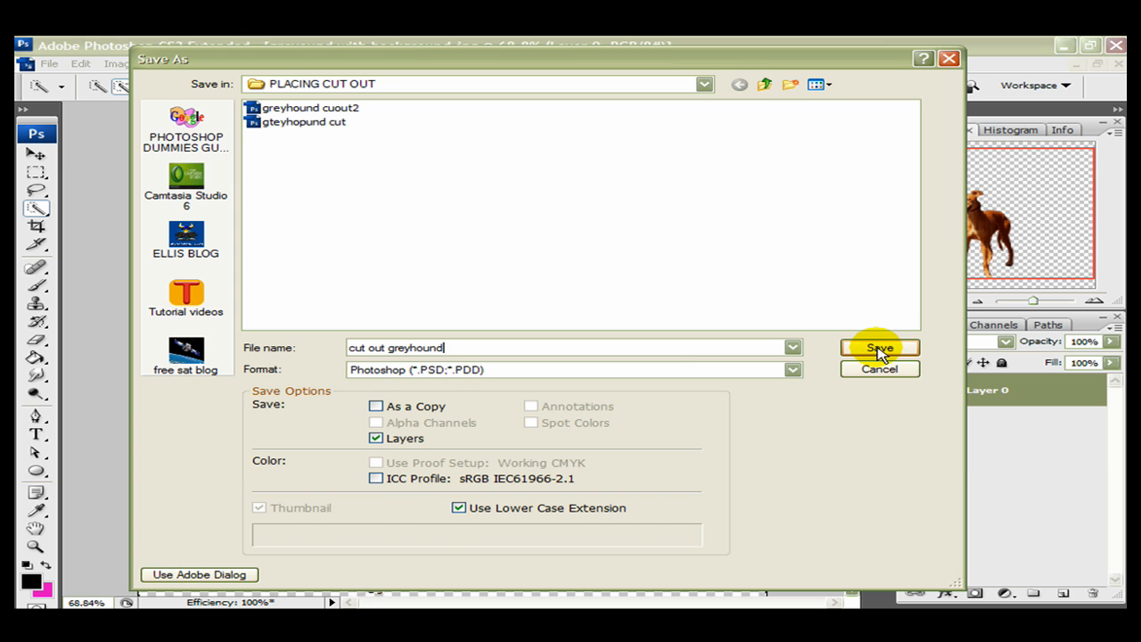
pyautogui.click(880, 347)
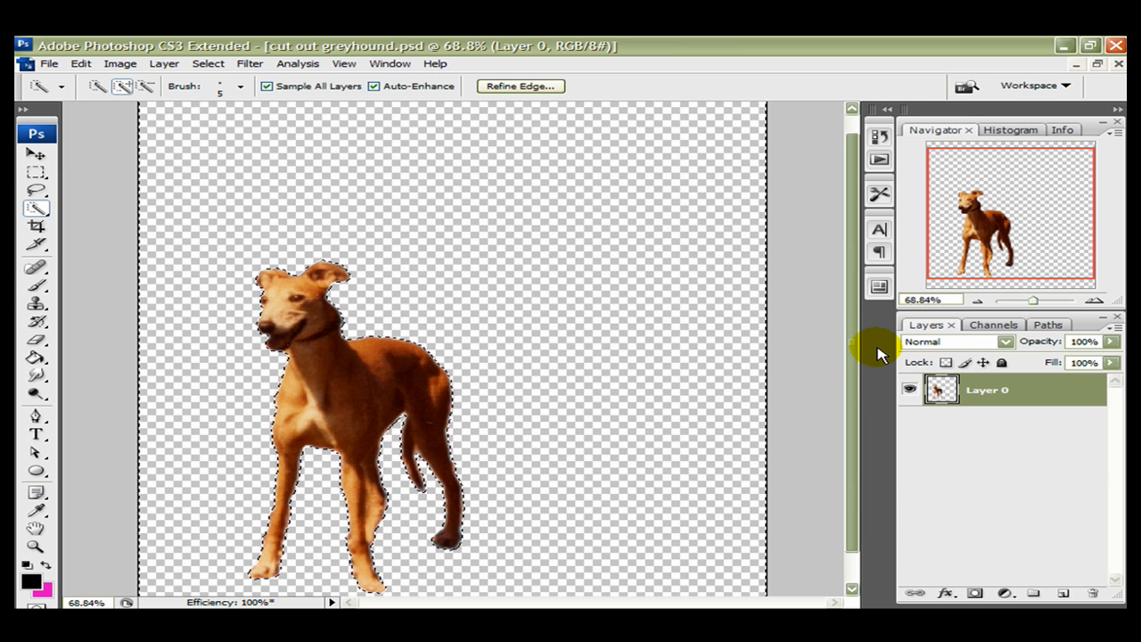
pyautogui.moveTo(801, 256)
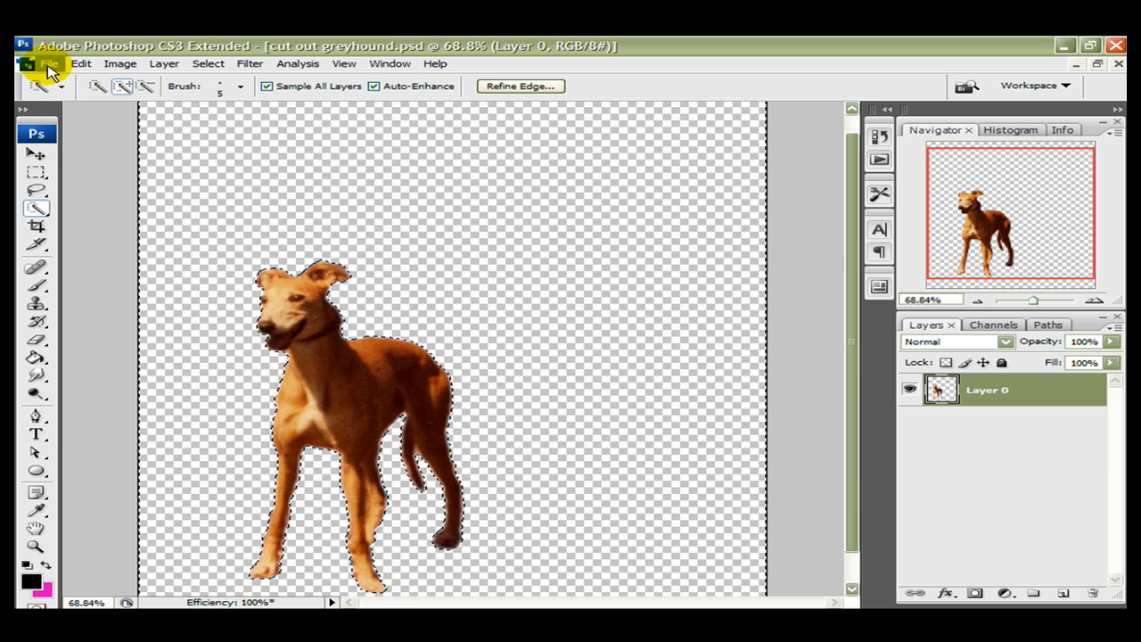
# Open 'colored background.jpg' from the PLACING CUT OUT folder
pyautogui.click(49, 63)
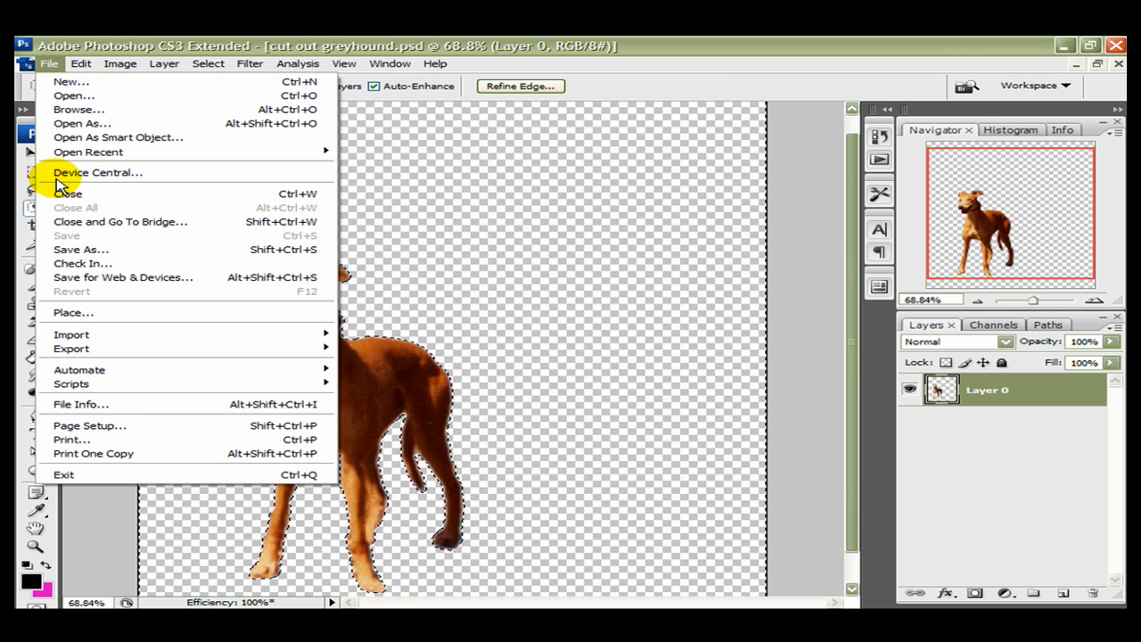
pyautogui.moveTo(62, 93)
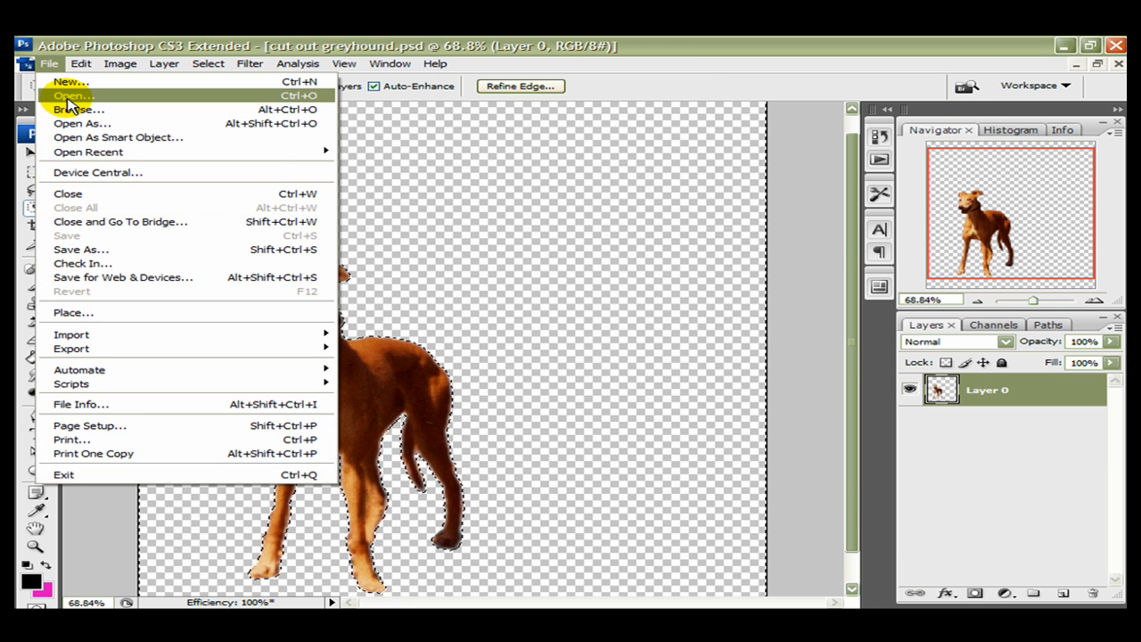
pyautogui.click(65, 91)
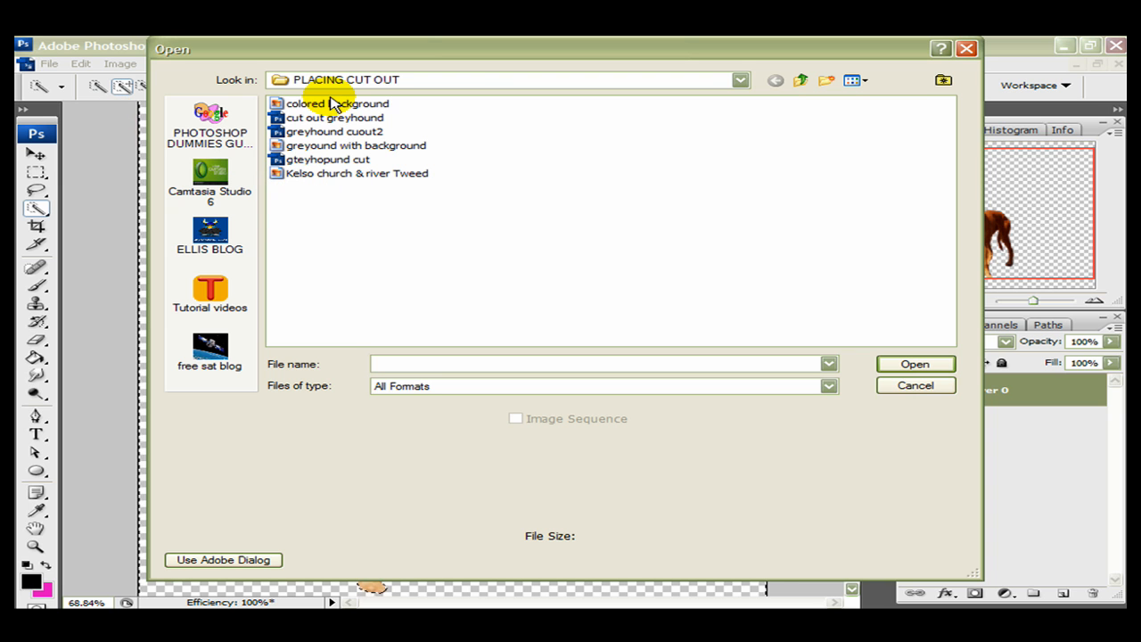
pyautogui.doubleClick(335, 116)
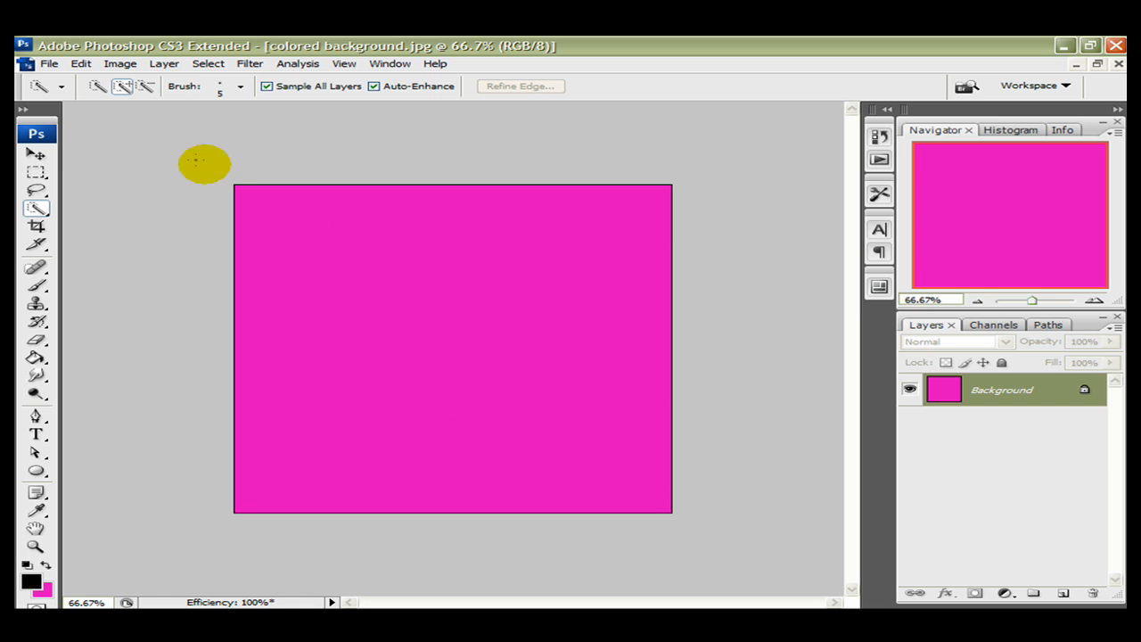
# Place the 'gteyhopund cut' file onto the pink background as a new layer
pyautogui.click(56, 63)
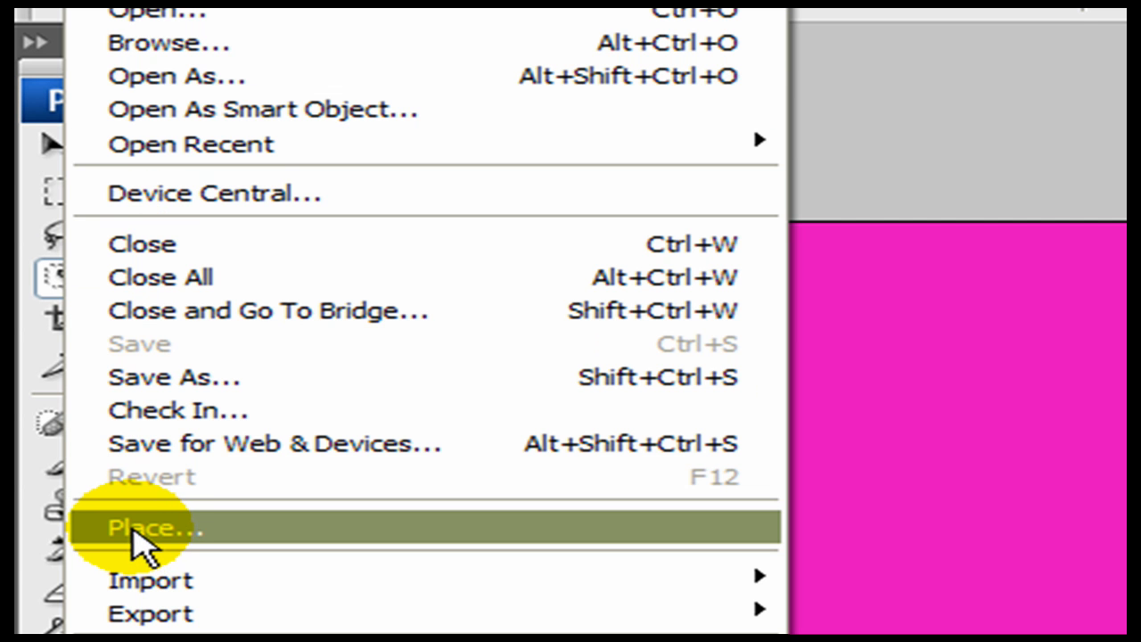
pyautogui.click(138, 526)
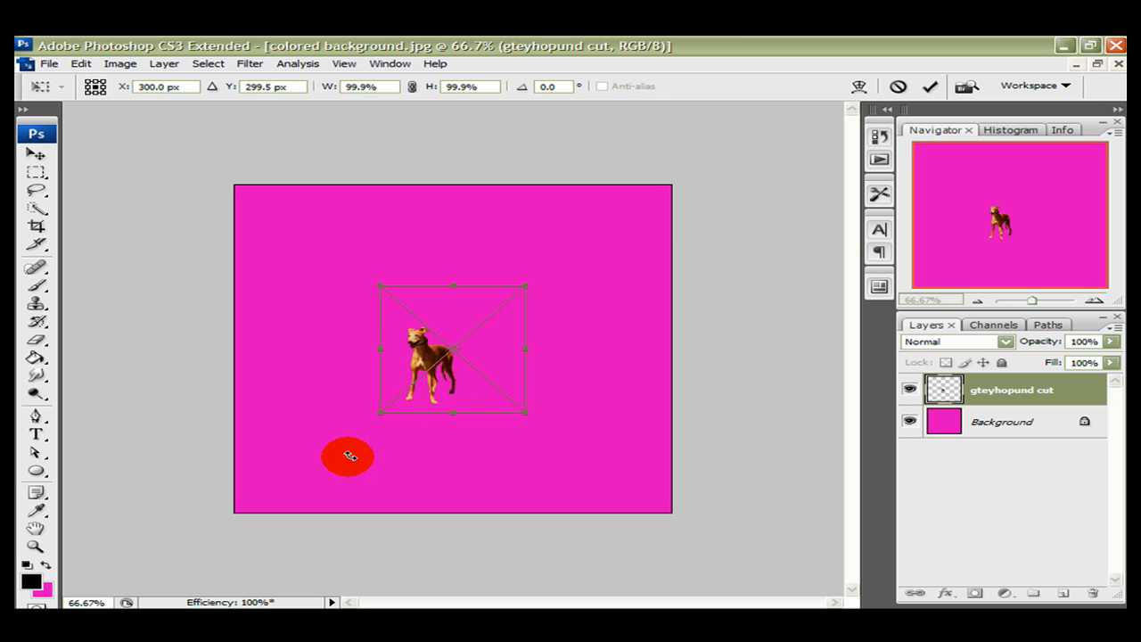
# Drag the transform handles until the greyhound reads about 208–223% width and height, near the canvas centre
pyautogui.moveTo(348, 454); pyautogui.dragTo(402, 379)
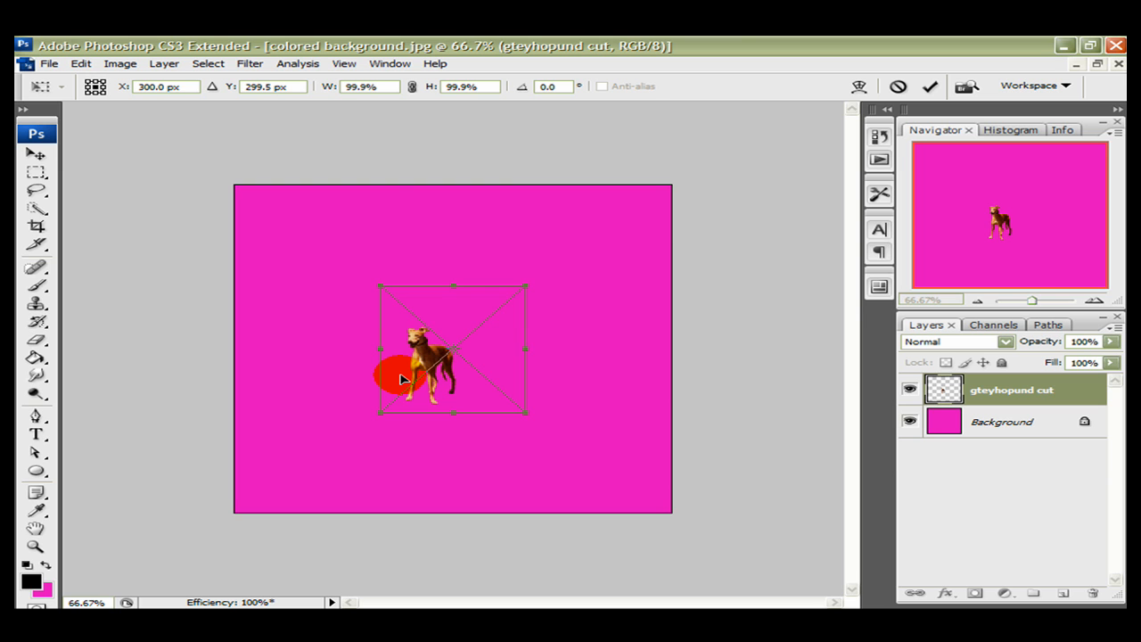
pyautogui.moveTo(401, 379); pyautogui.dragTo(419, 361)
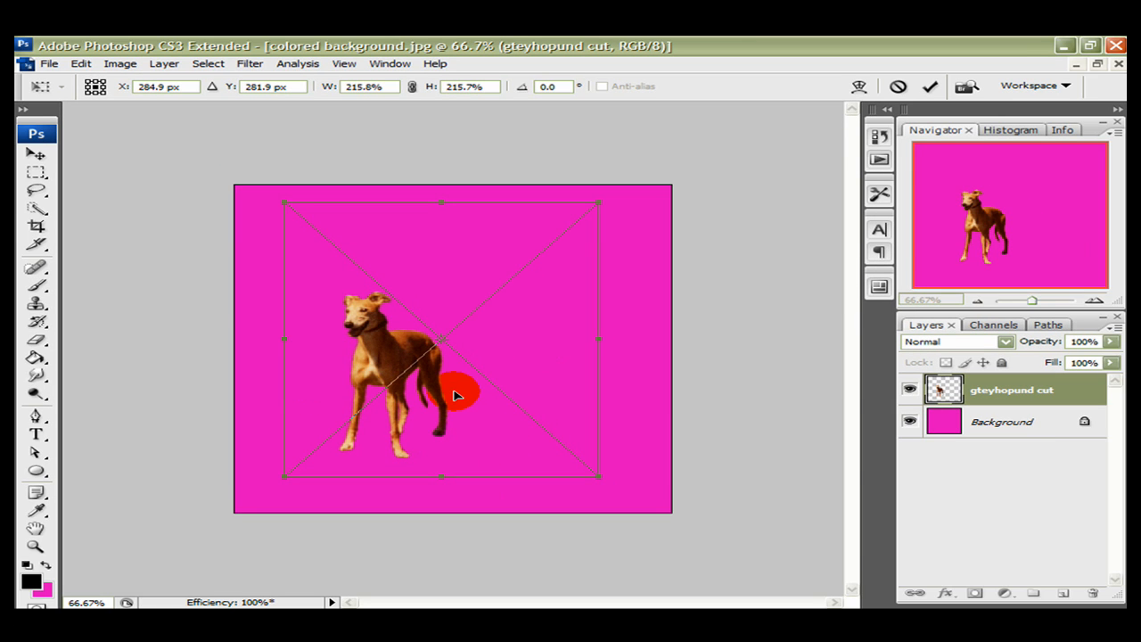
pyautogui.moveTo(457, 395); pyautogui.dragTo(593, 472)
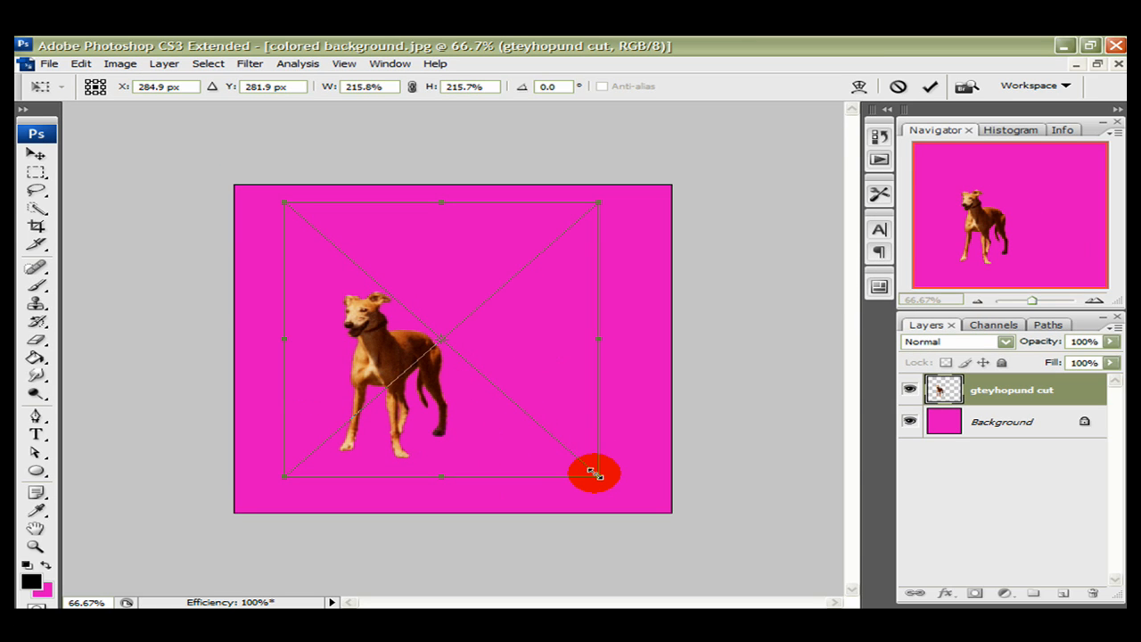
pyautogui.moveTo(598, 472); pyautogui.dragTo(660, 312)
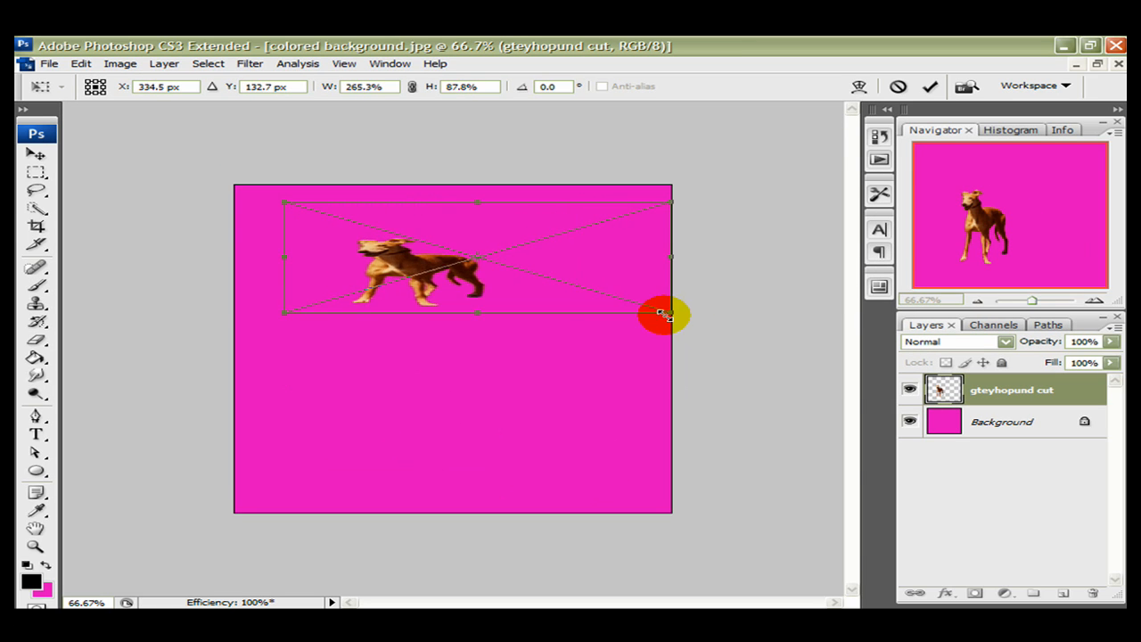
pyautogui.moveTo(664, 312); pyautogui.dragTo(694, 278)
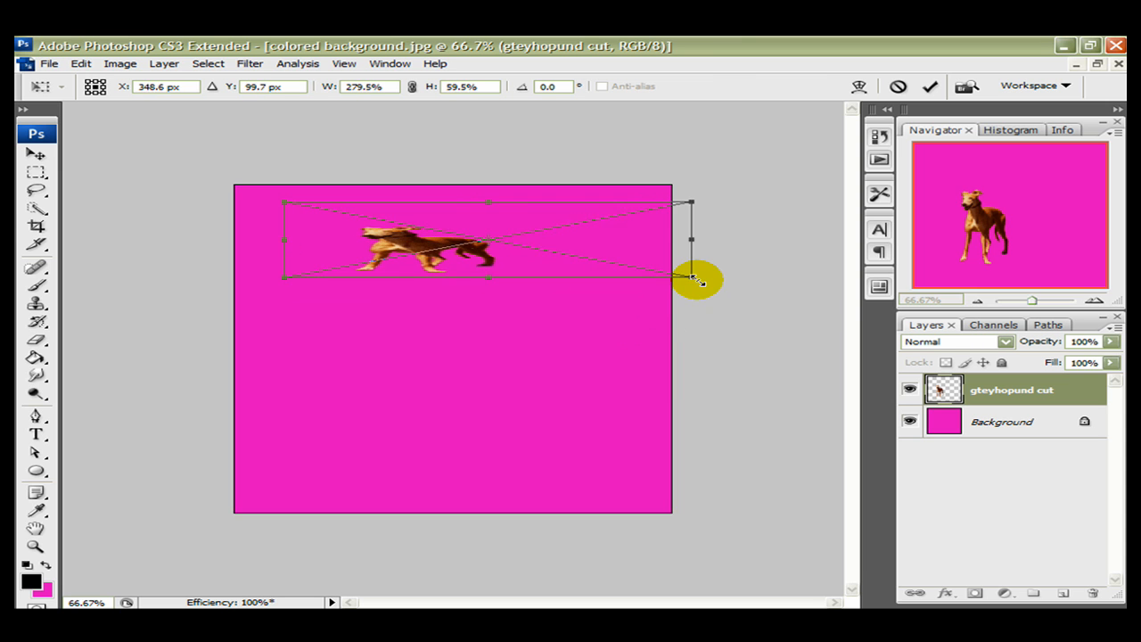
pyautogui.moveTo(694, 281); pyautogui.dragTo(713, 312)
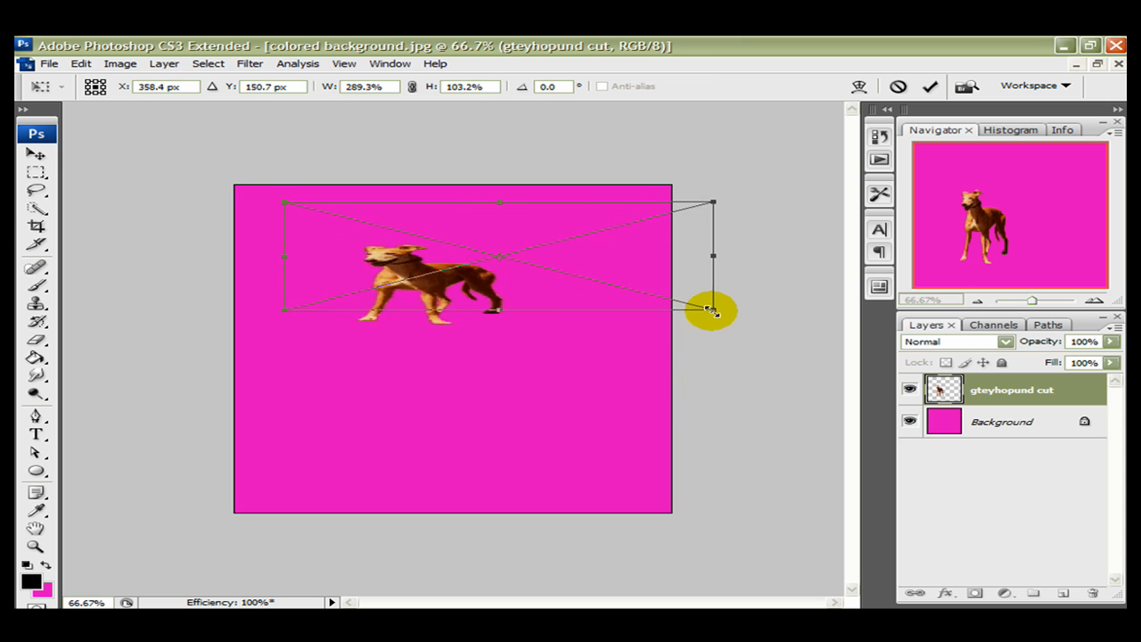
pyautogui.moveTo(713, 308); pyautogui.dragTo(660, 428)
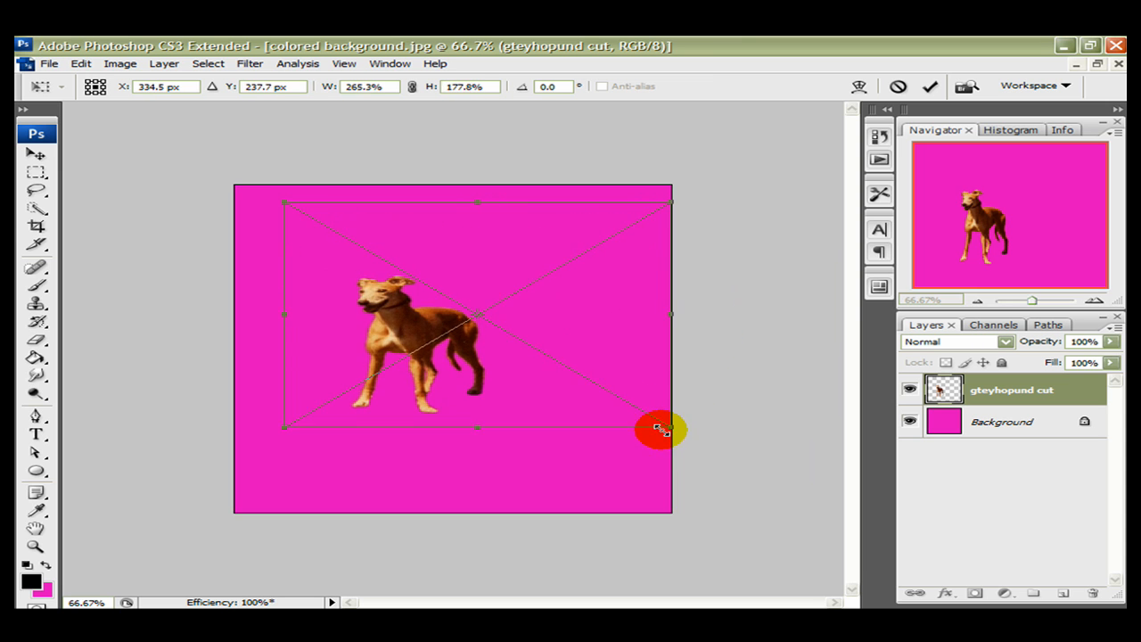
pyautogui.moveTo(660, 428); pyautogui.dragTo(607, 468)
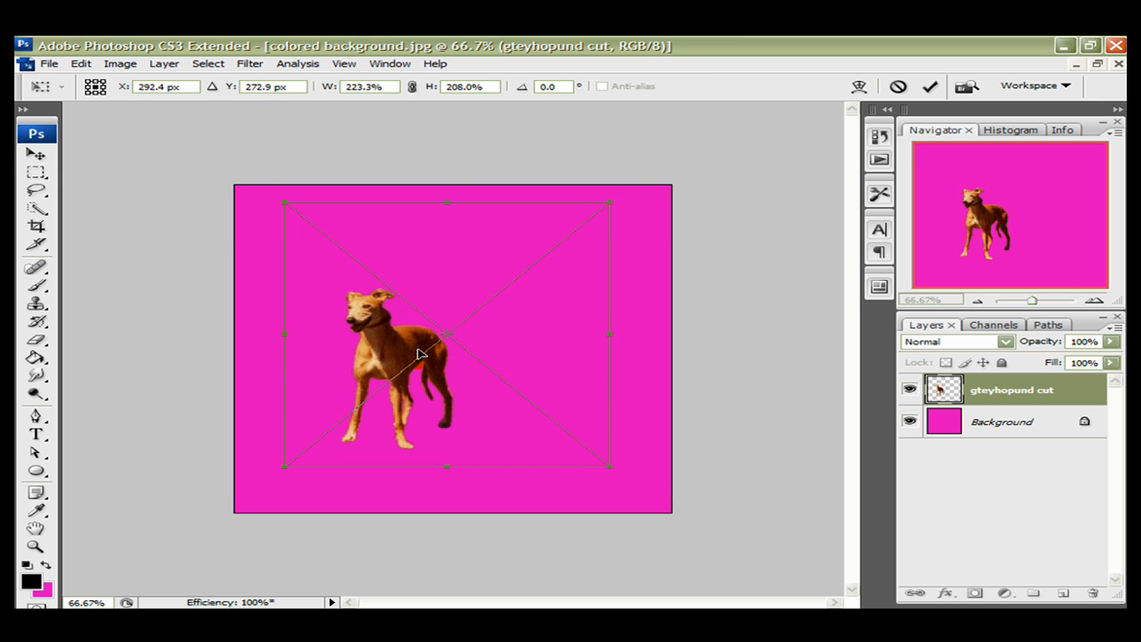
pyautogui.moveTo(419, 352); pyautogui.dragTo(455, 325)
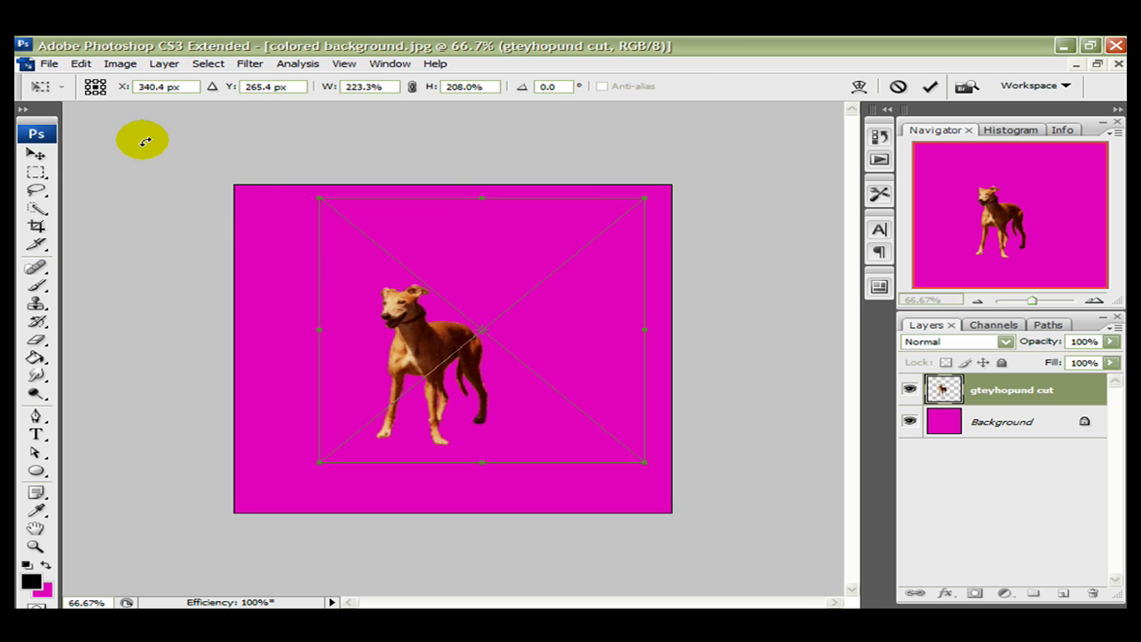
# Save the pink-background image, committing the placement and choosing JPEG, then bring up the Kelso church photo
pyautogui.click(58, 64)
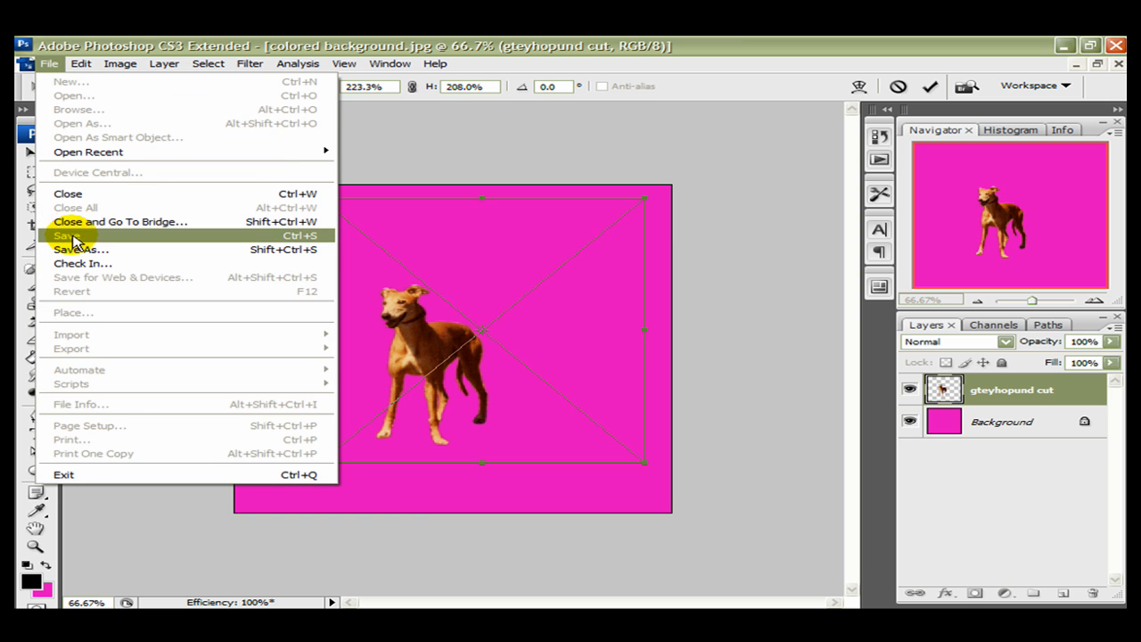
pyautogui.click(65, 236)
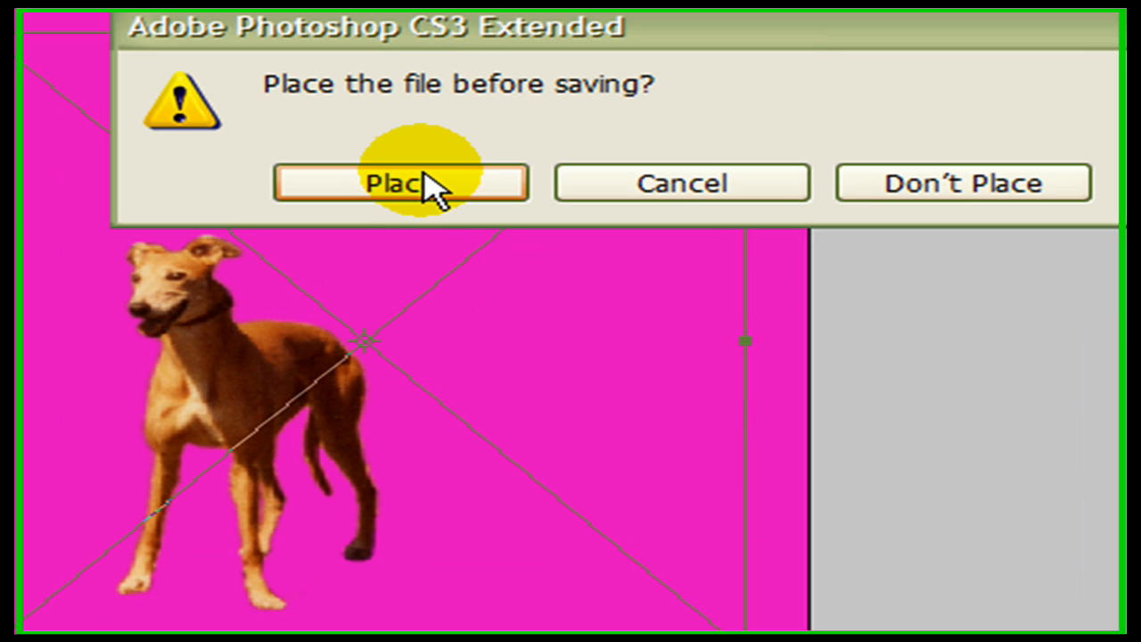
pyautogui.click(401, 182)
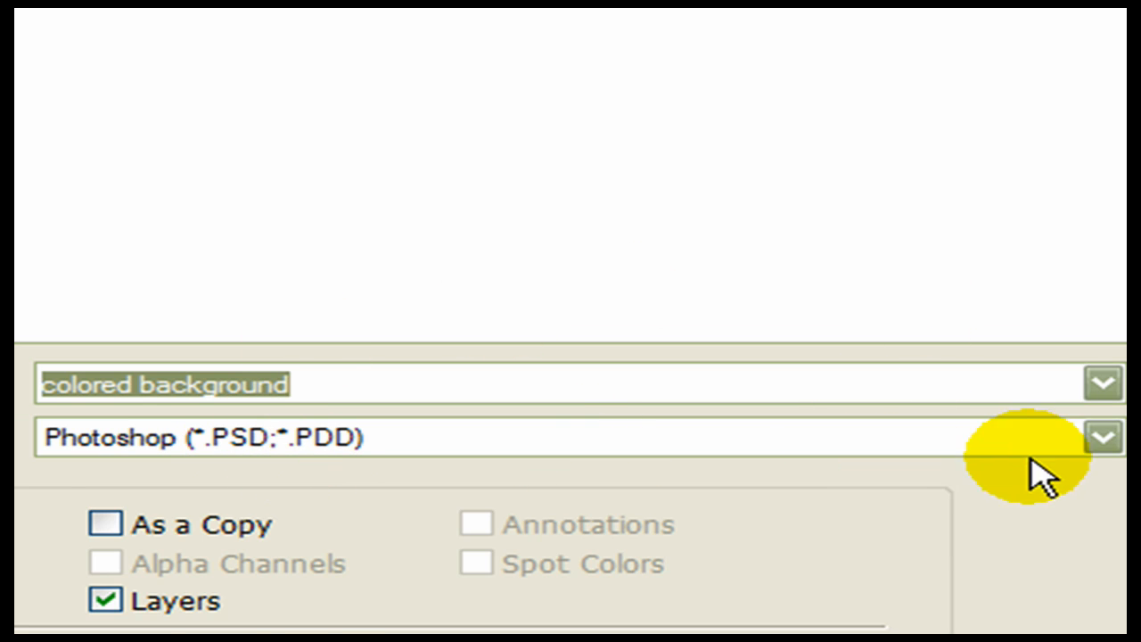
pyautogui.click(1103, 436)
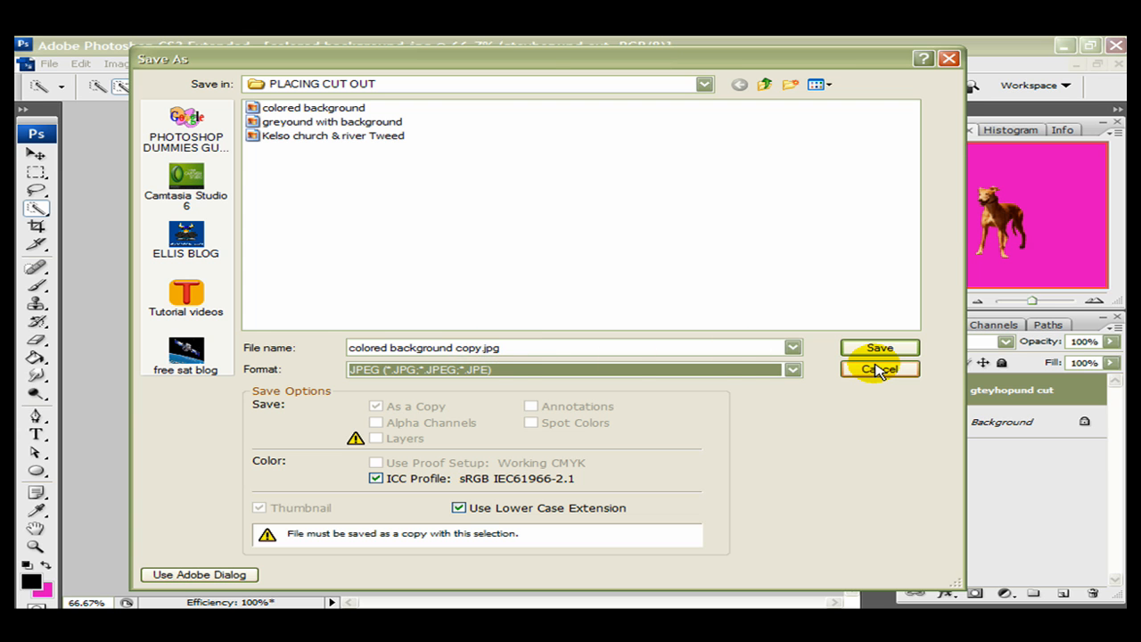
pyautogui.click(881, 369)
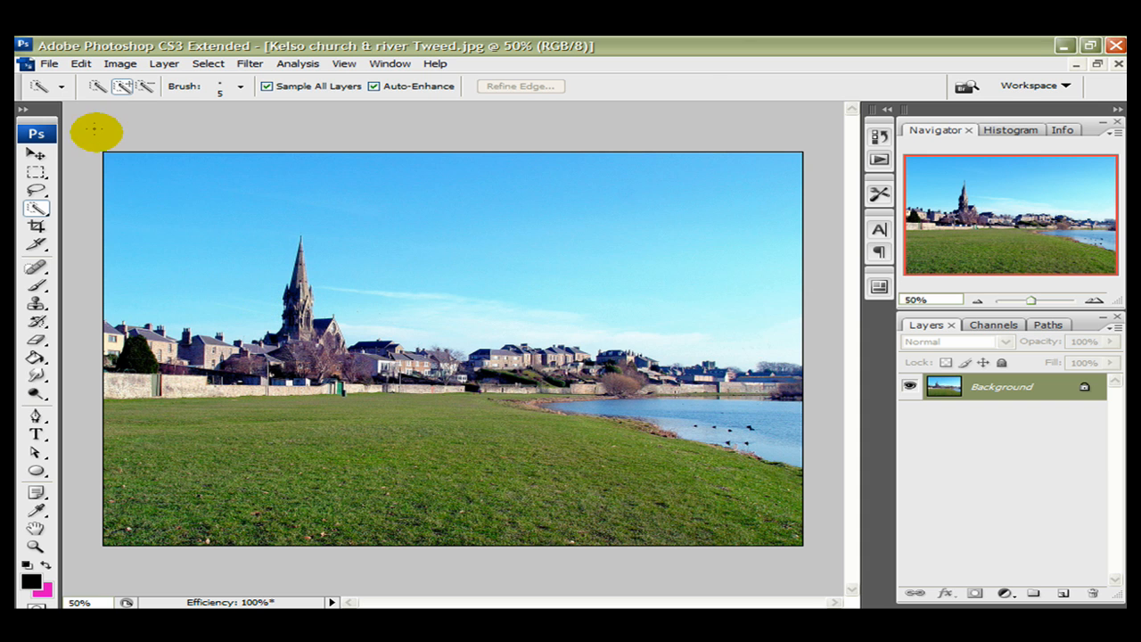
pyautogui.moveTo(50, 66)
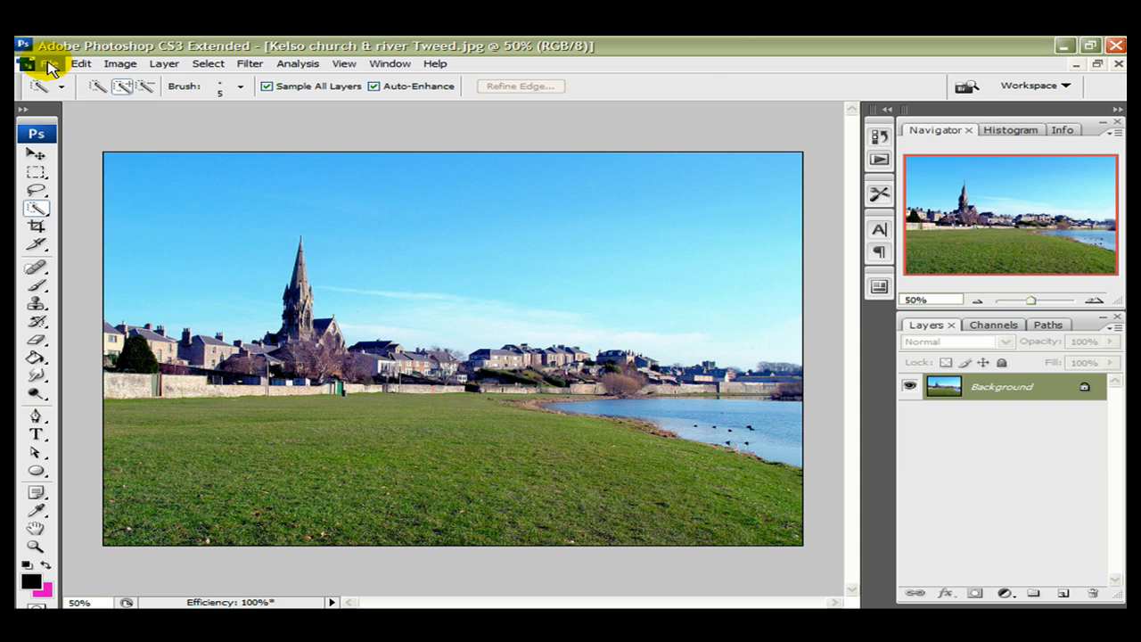
# Bring the 'gteyhopund cut' greyhound file into the Kelso church photo as a placed layer
pyautogui.click(51, 64)
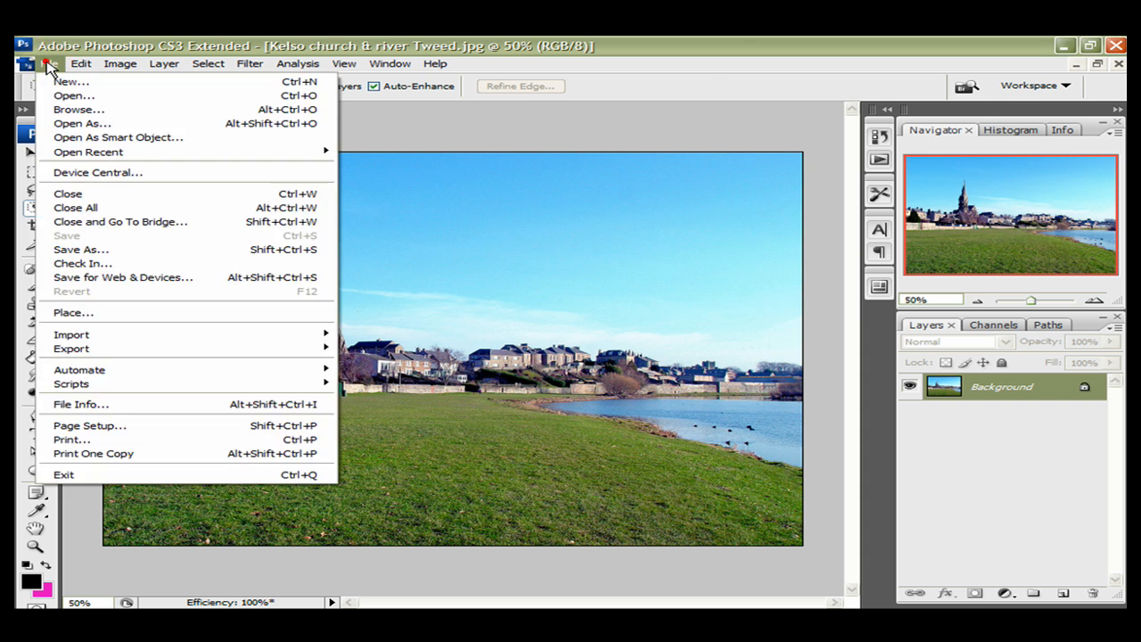
pyautogui.moveTo(67, 312)
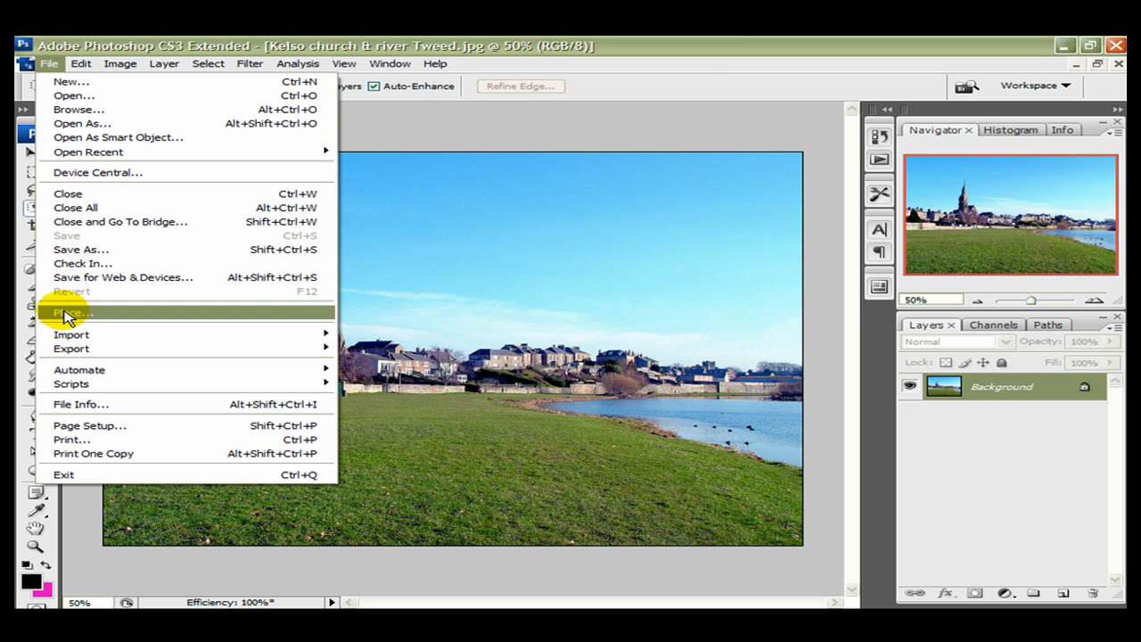
pyautogui.click(67, 313)
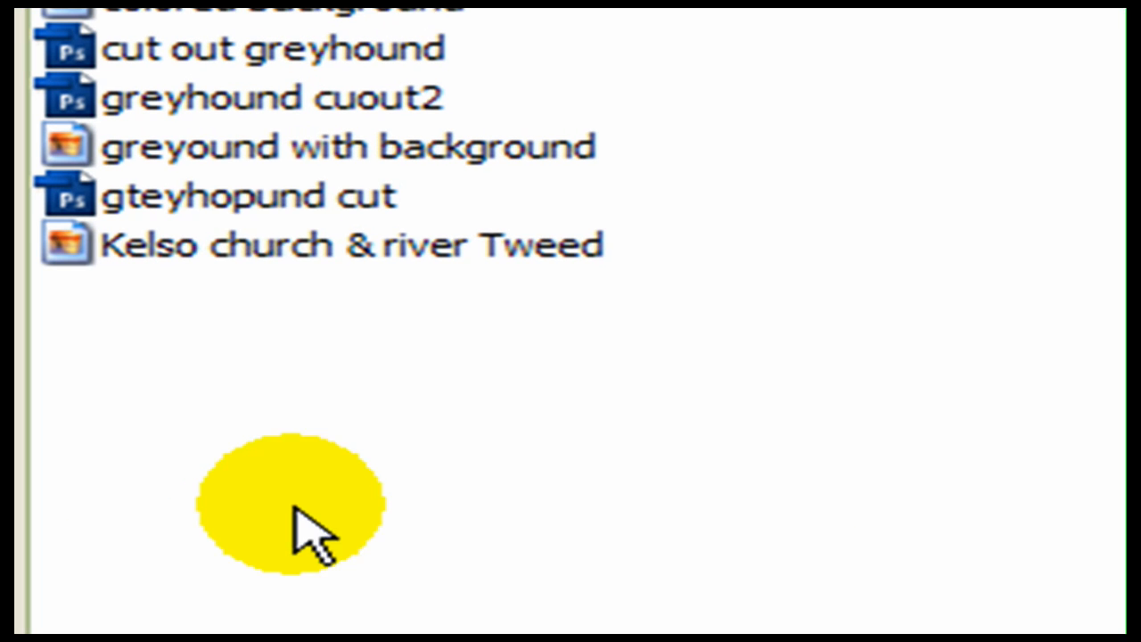
pyautogui.click(227, 196)
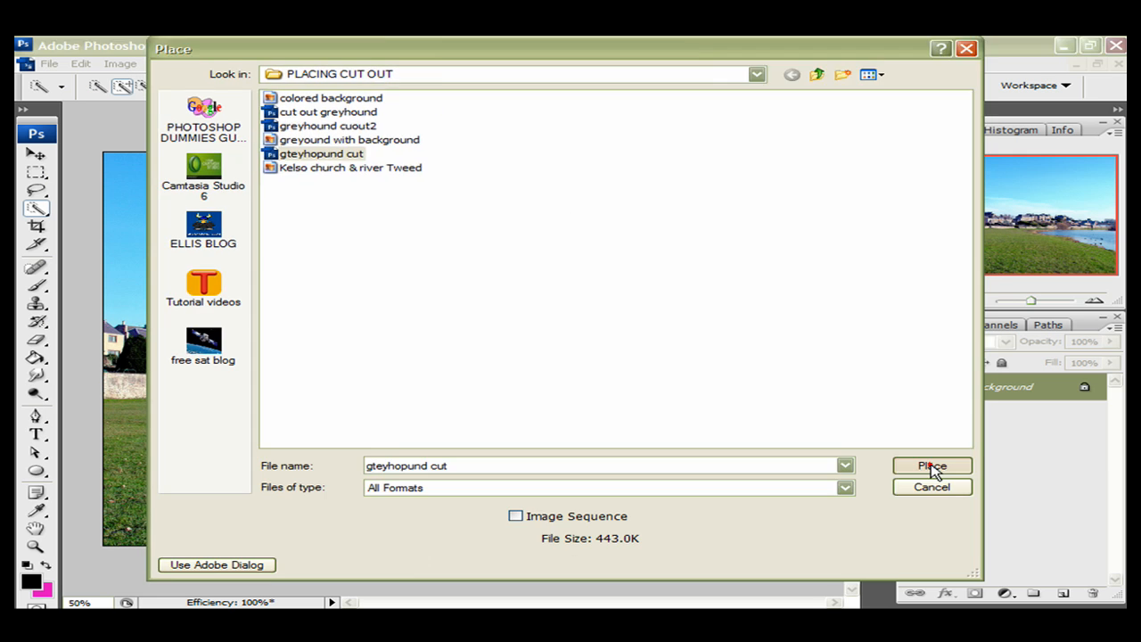
pyautogui.click(932, 465)
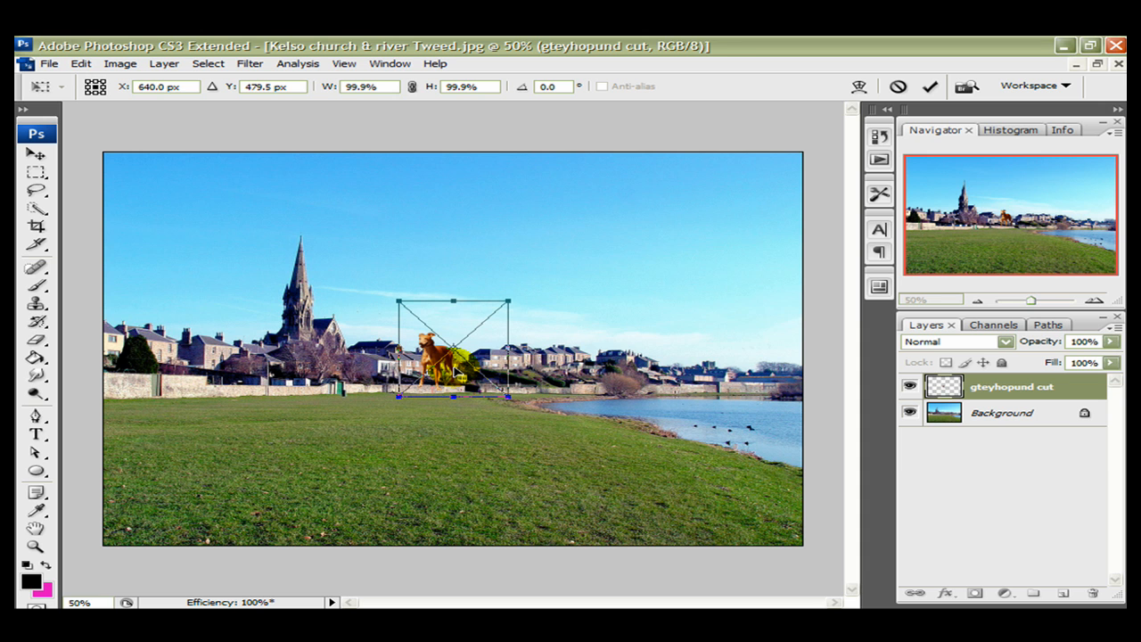
# Enlarge the placed greyhound to about 207% and commit the placement
pyautogui.moveTo(445, 357); pyautogui.dragTo(454, 460)
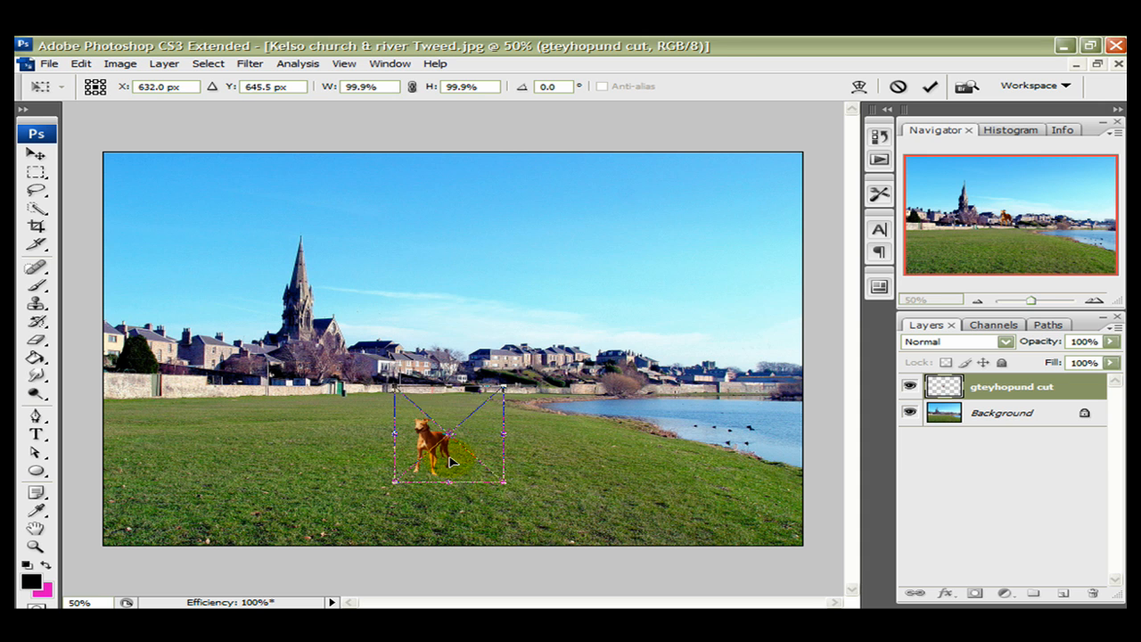
pyautogui.moveTo(451, 446); pyautogui.dragTo(446, 486)
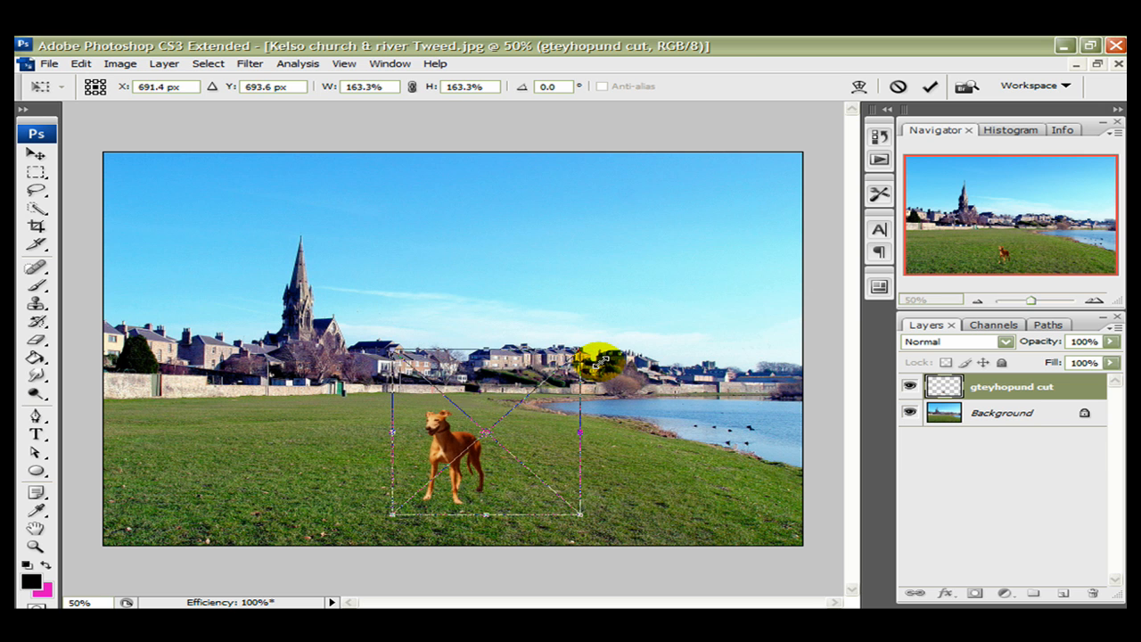
pyautogui.moveTo(588, 366); pyautogui.dragTo(526, 415)
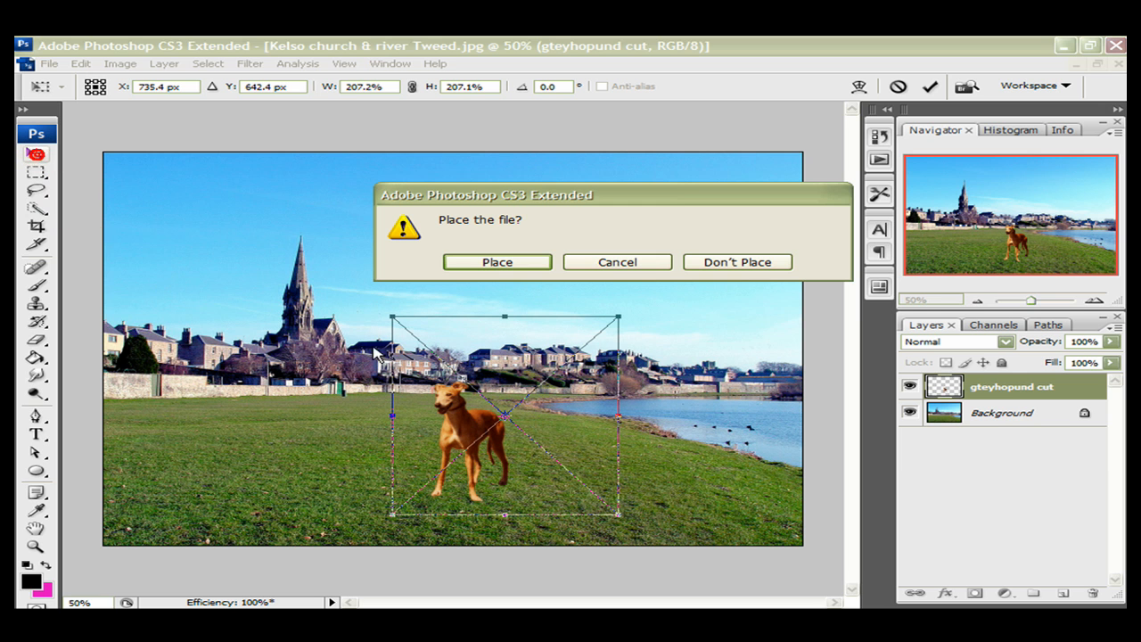
pyautogui.click(497, 261)
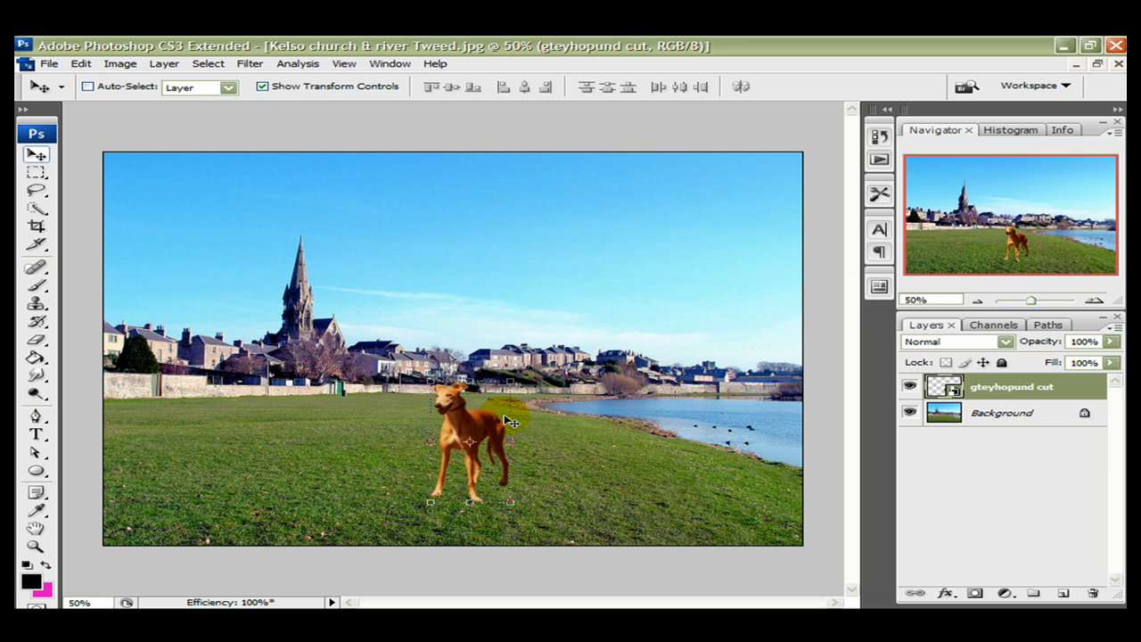
# Position the committed greyhound on the grass beside the river
pyautogui.moveTo(468, 436); pyautogui.dragTo(330, 468)
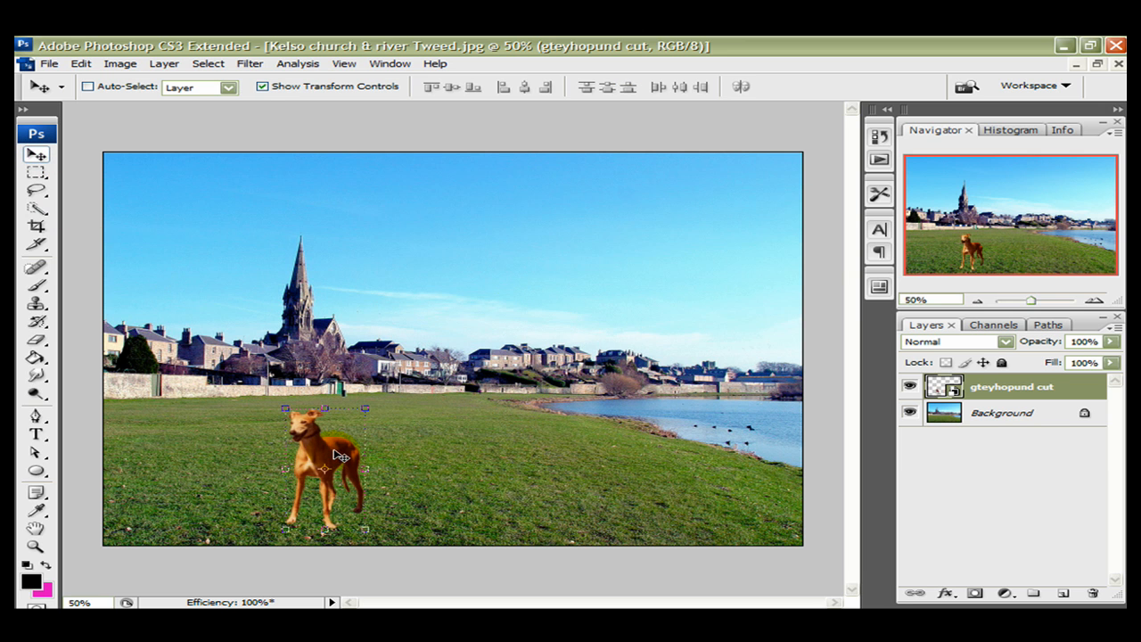
pyautogui.moveTo(330, 455); pyautogui.dragTo(504, 469)
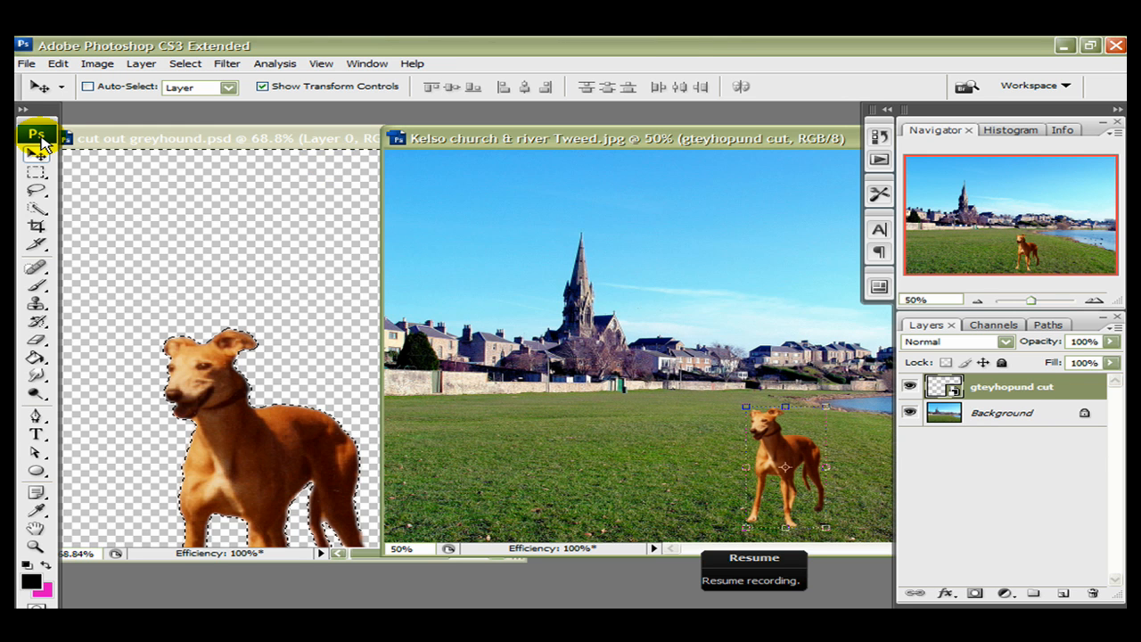
pyautogui.moveTo(189, 197)
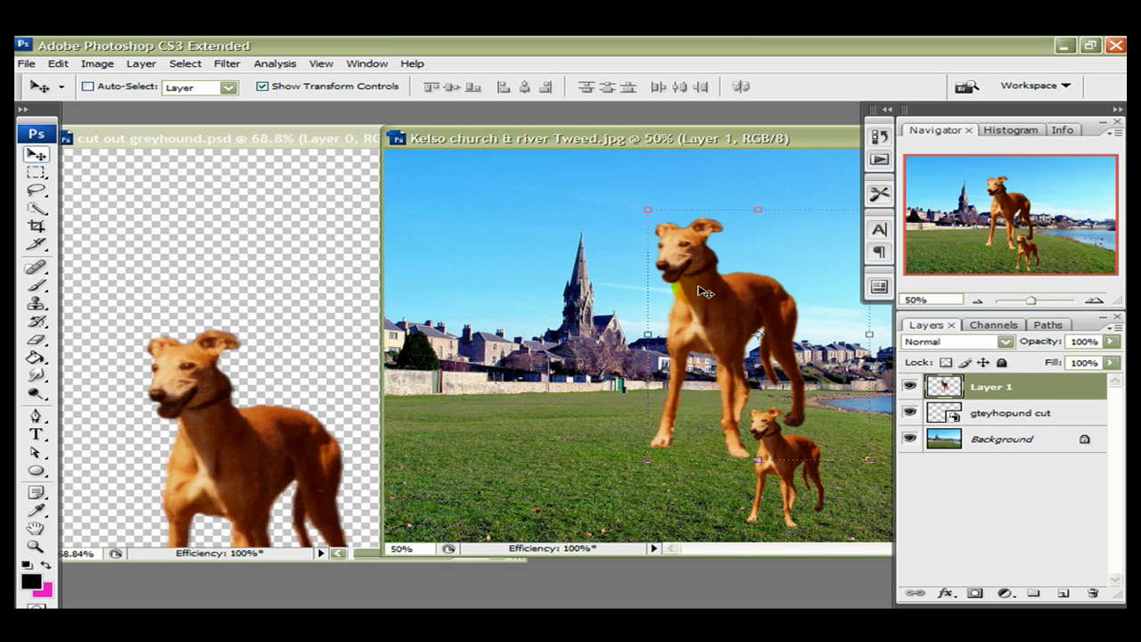
# Drag a much larger greyhound copy onto the grass, left of the small one in front of the church
pyautogui.moveTo(705, 294); pyautogui.dragTo(576, 326)
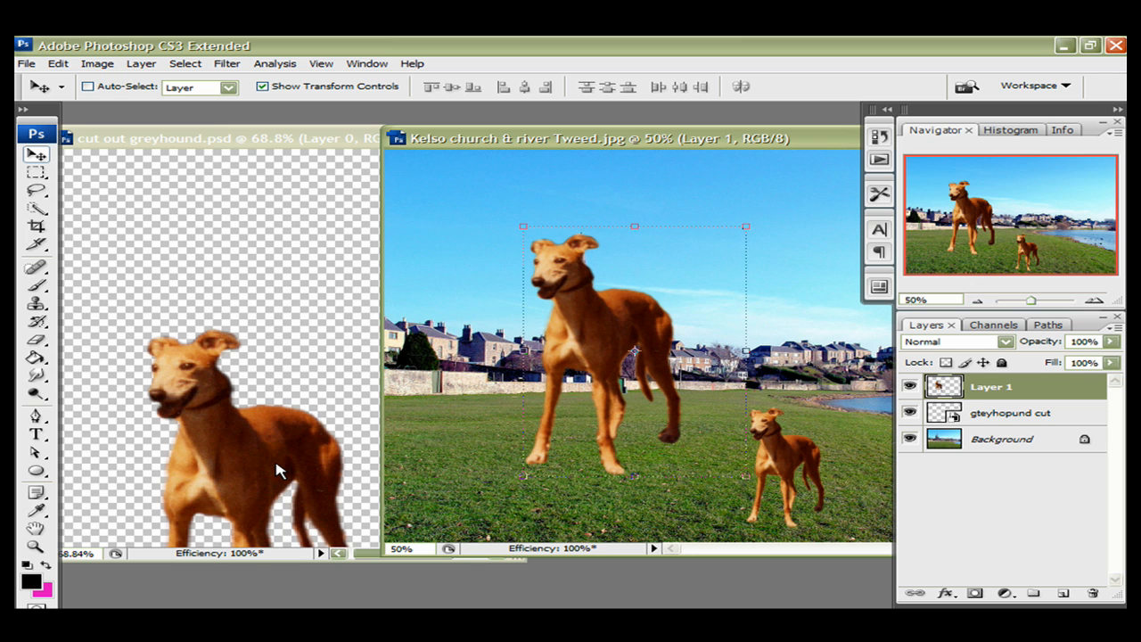
pyautogui.click(285, 366)
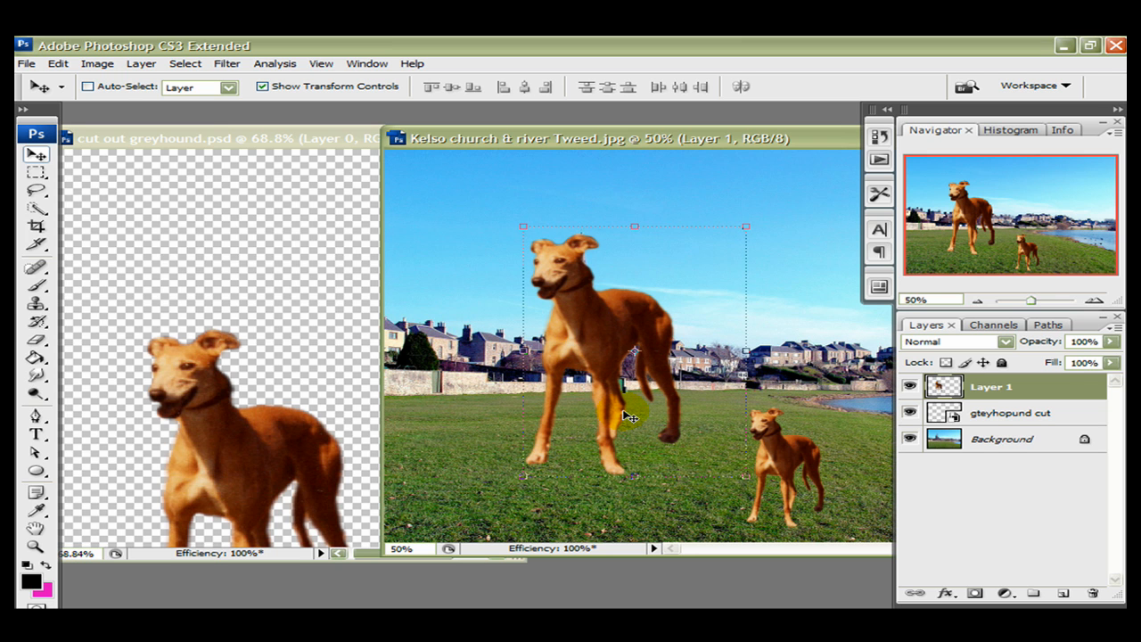
pyautogui.moveTo(609, 399)
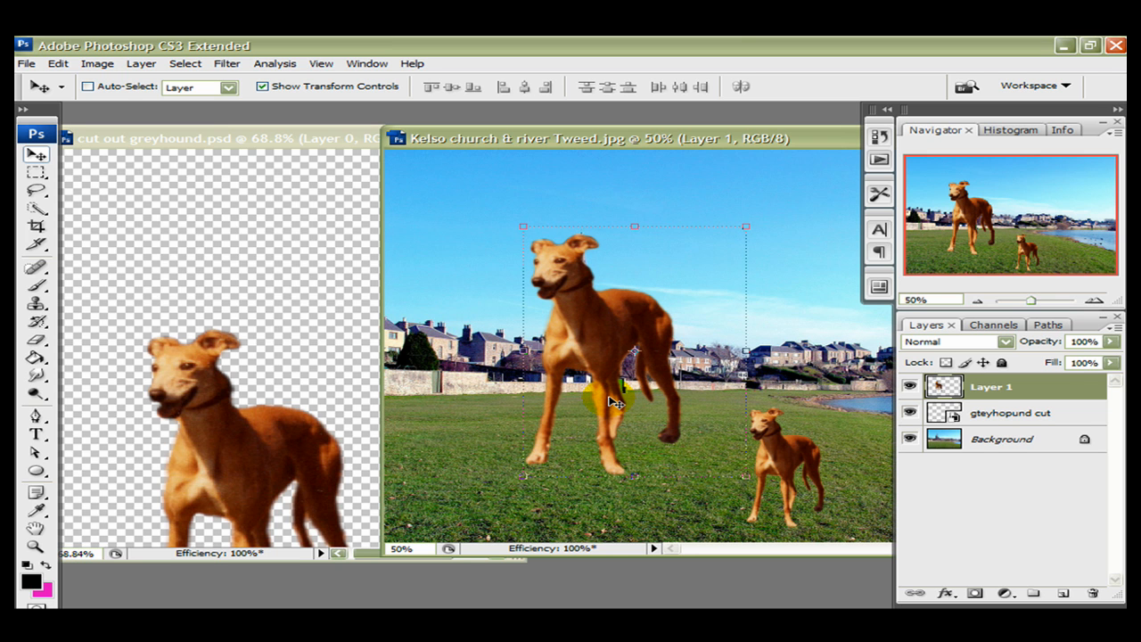